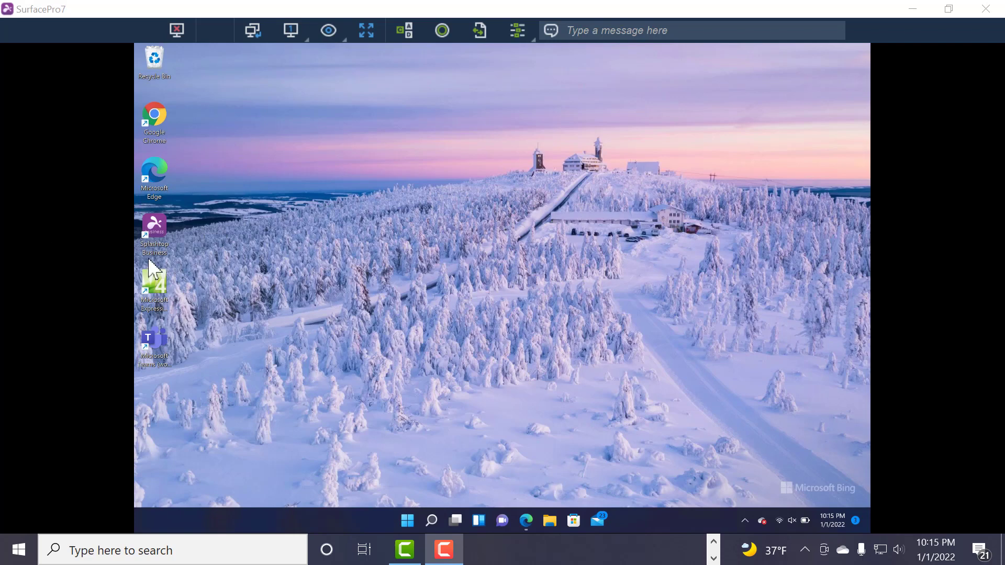
pyautogui.moveTo(465, 385)
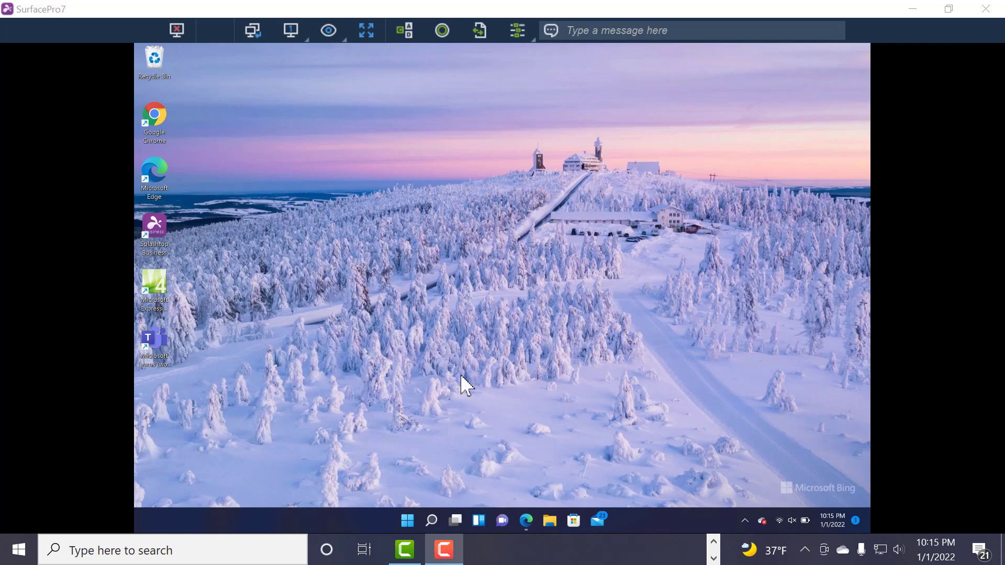
pyautogui.moveTo(570, 537)
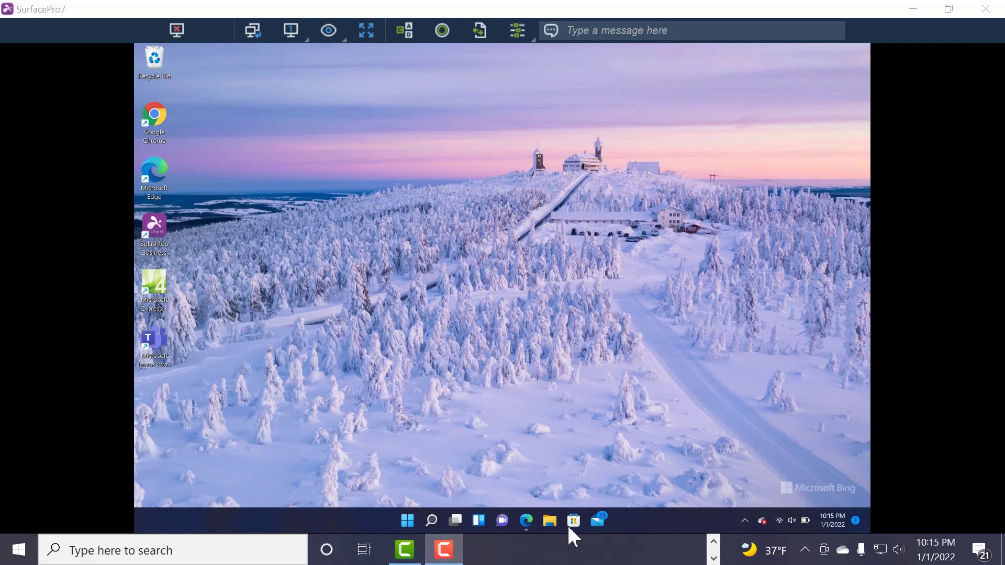
pyautogui.moveTo(428, 500)
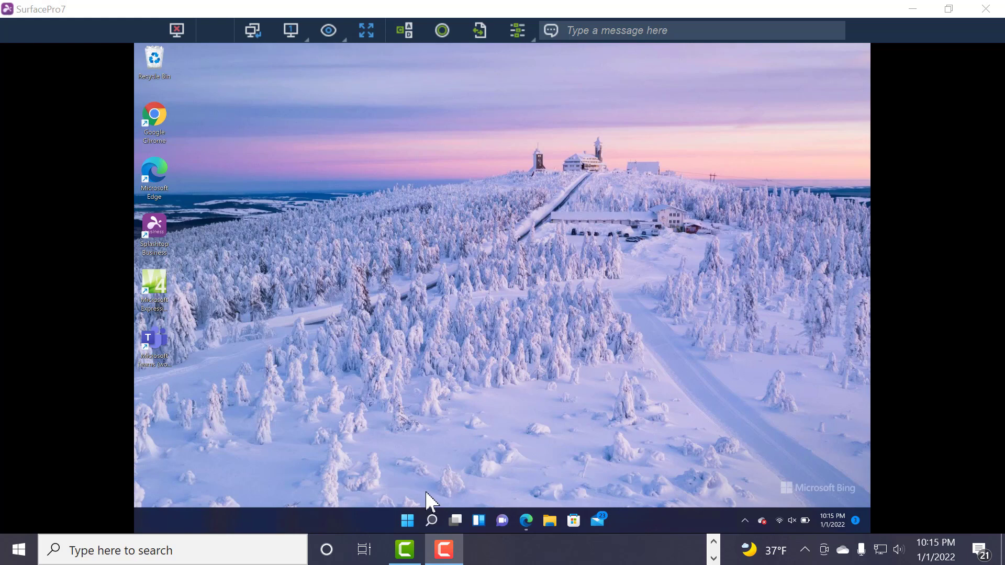
pyautogui.moveTo(618, 510)
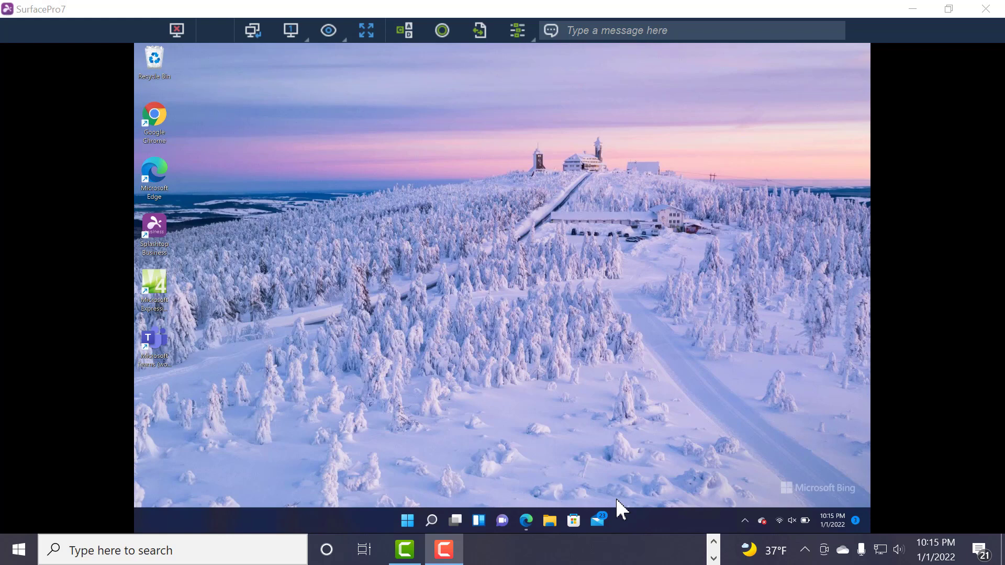
pyautogui.moveTo(359, 509)
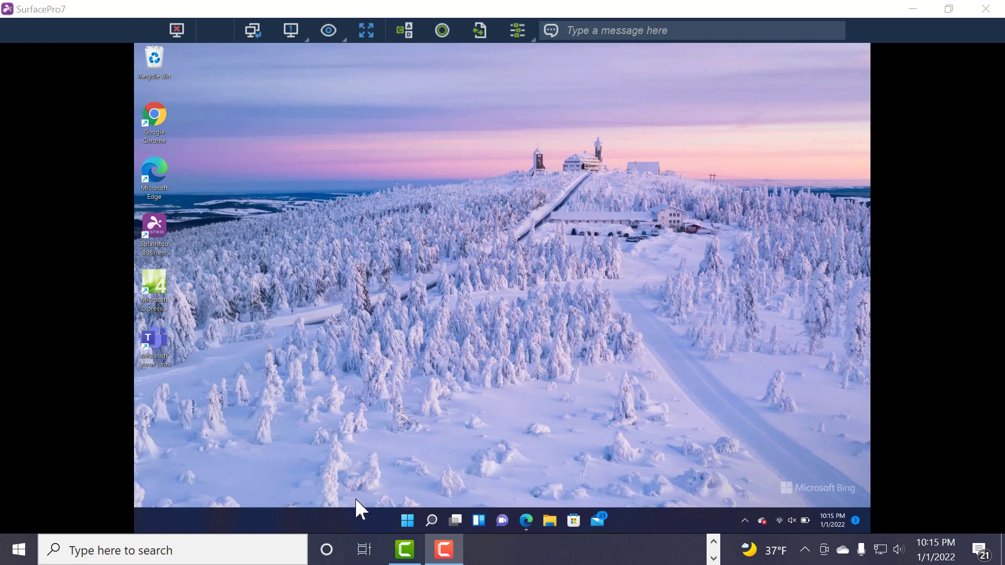
pyautogui.moveTo(384, 509)
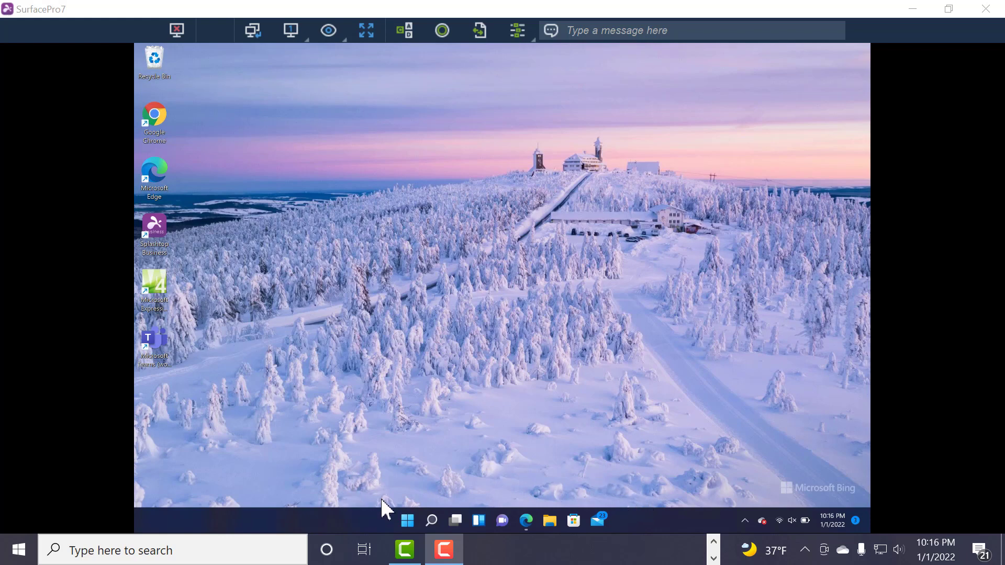
pyautogui.moveTo(653, 526)
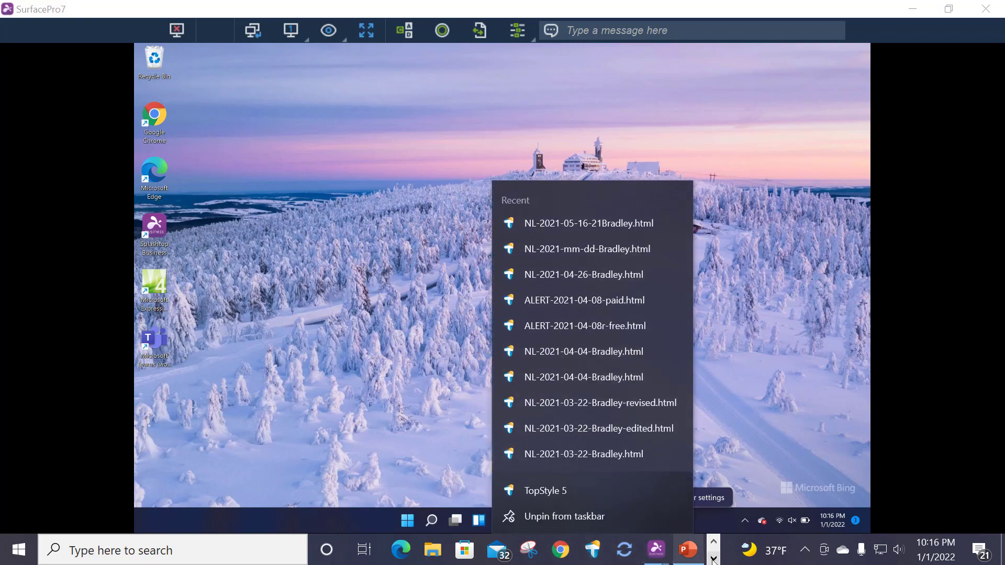
# From the taskbar's right-click menu, briefly check Task Manager and the taskbar personalization settings
pyautogui.rightClick(640, 549)
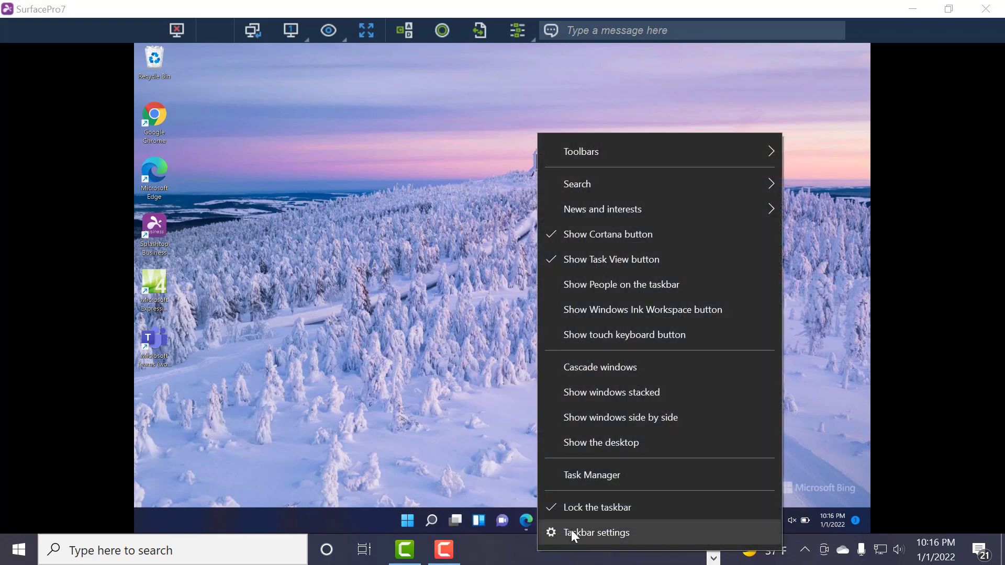
pyautogui.moveTo(592, 475)
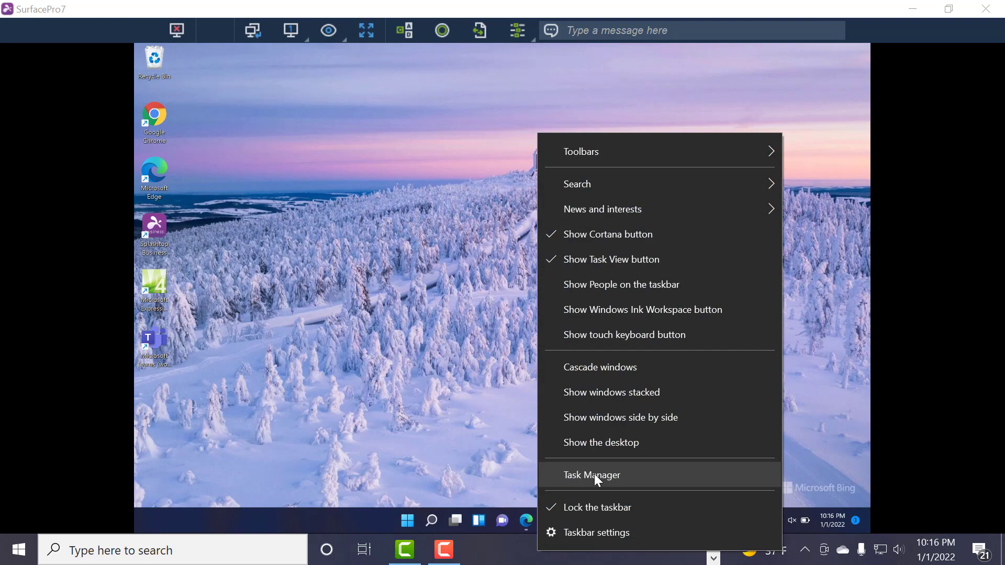
pyautogui.click(591, 476)
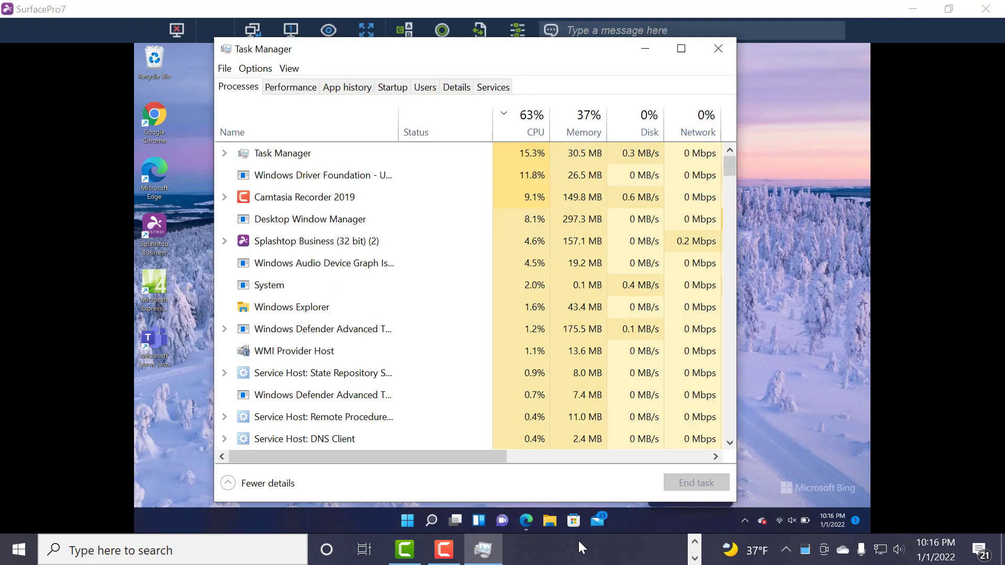
pyautogui.click(717, 49)
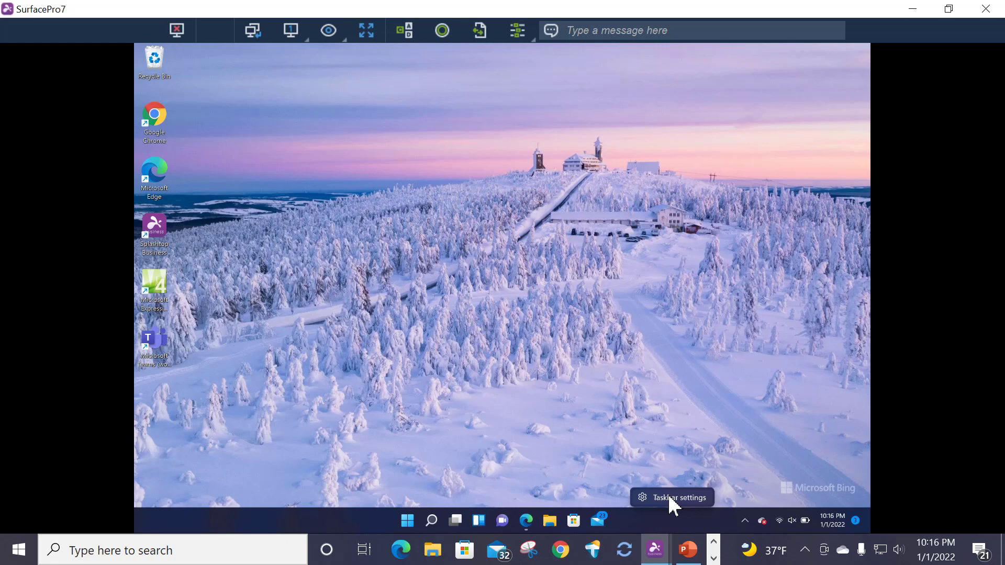
pyautogui.click(680, 498)
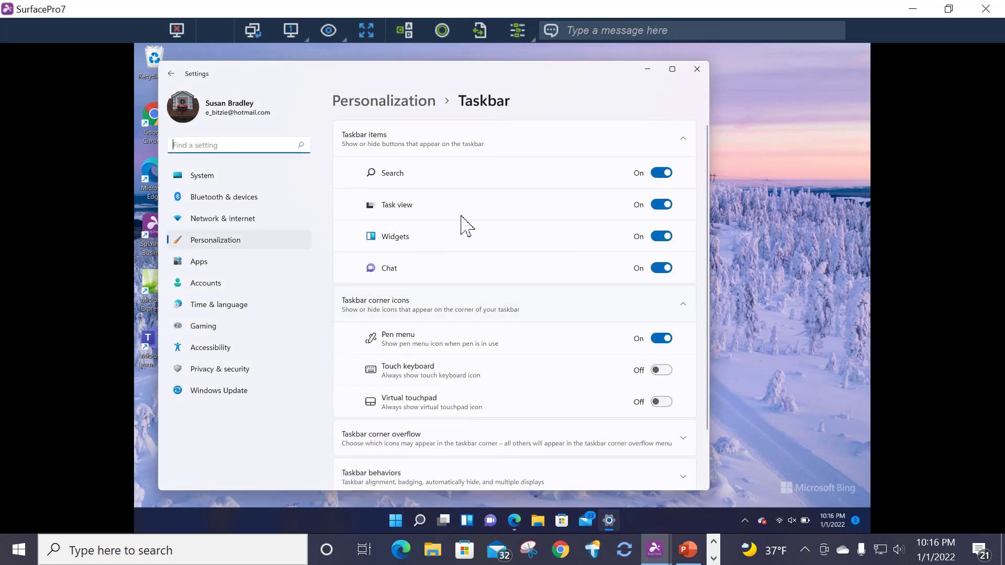
pyautogui.moveTo(698, 221)
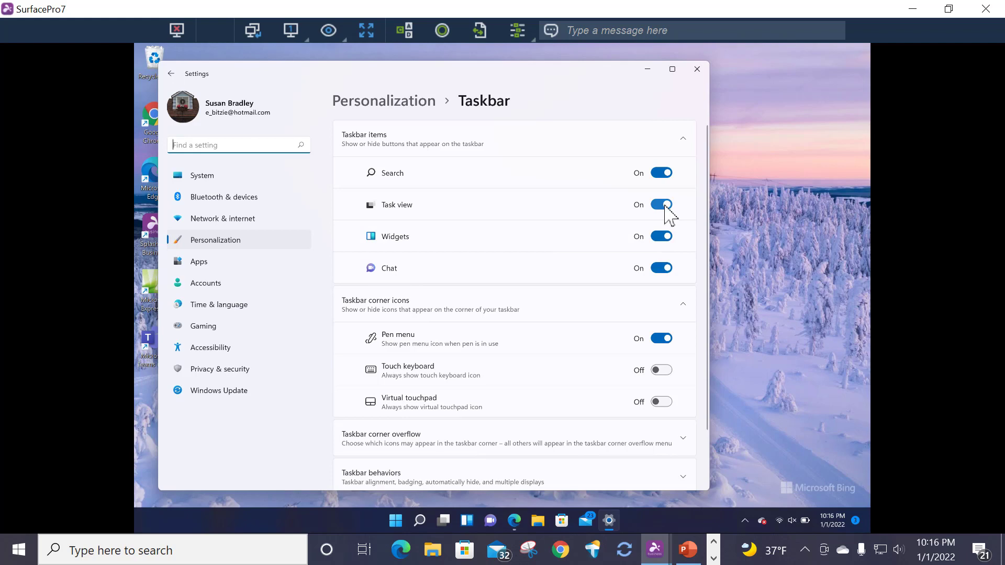
pyautogui.moveTo(709, 173)
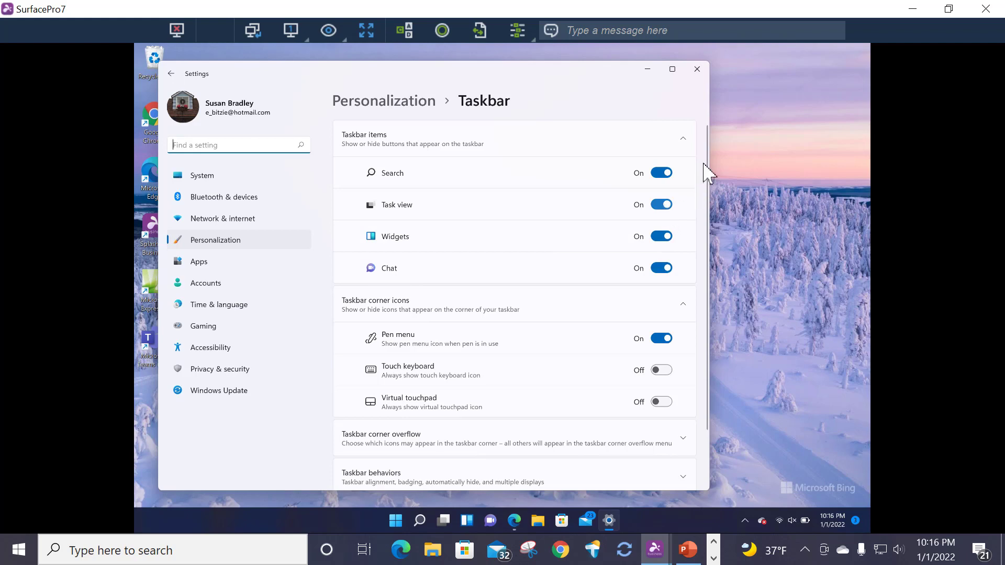
pyautogui.moveTo(697, 69)
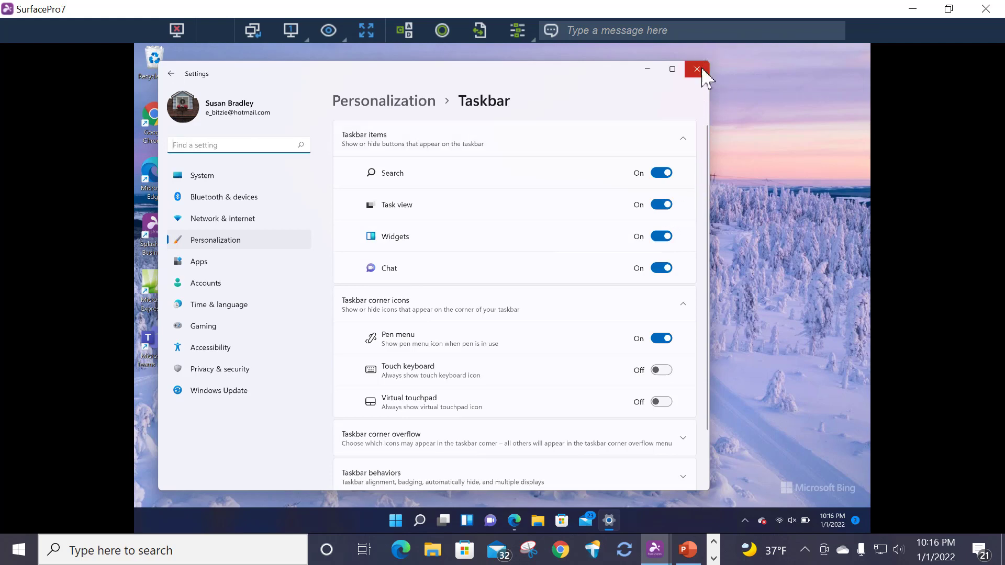
pyautogui.click(695, 69)
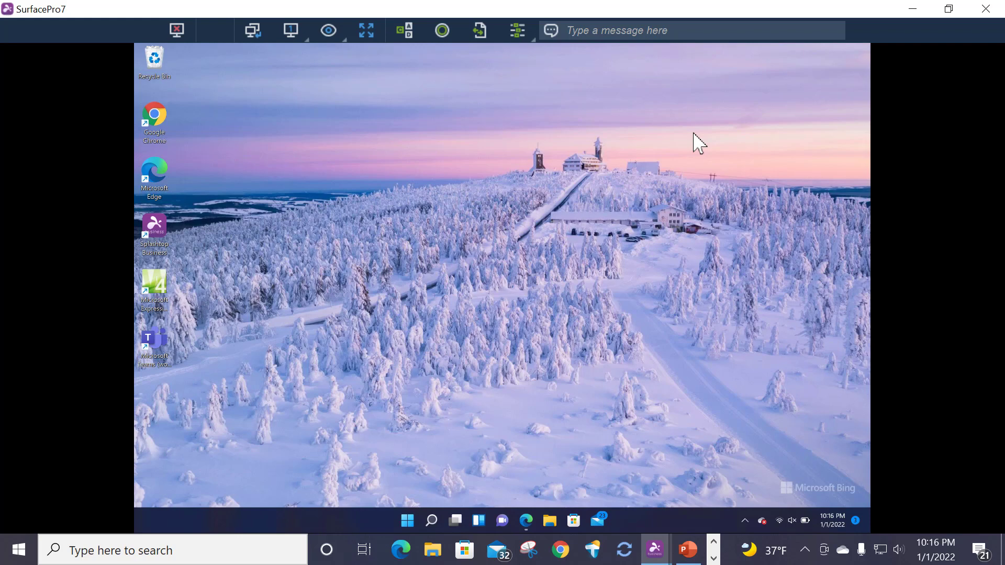
pyautogui.moveTo(518, 450)
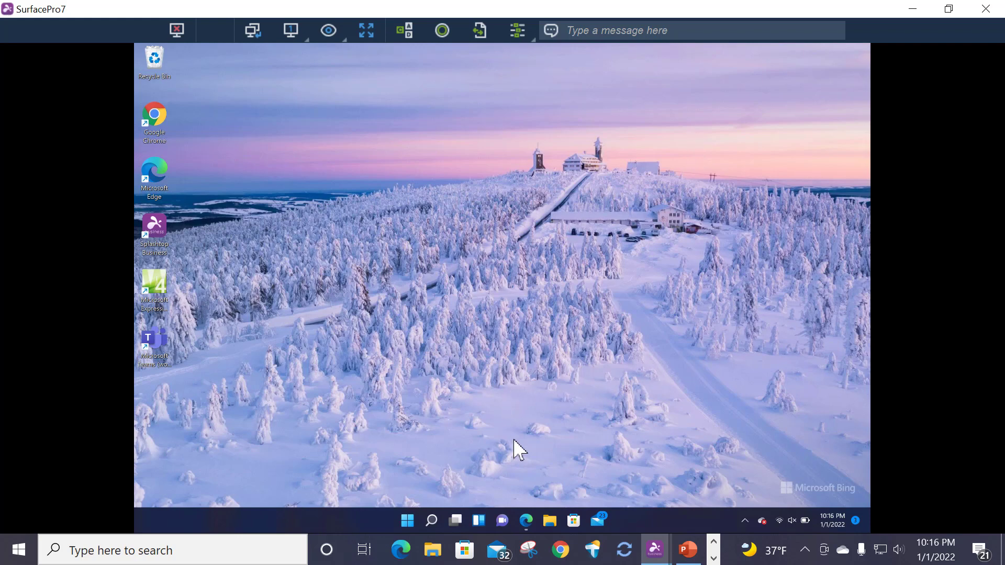
pyautogui.moveTo(548, 520)
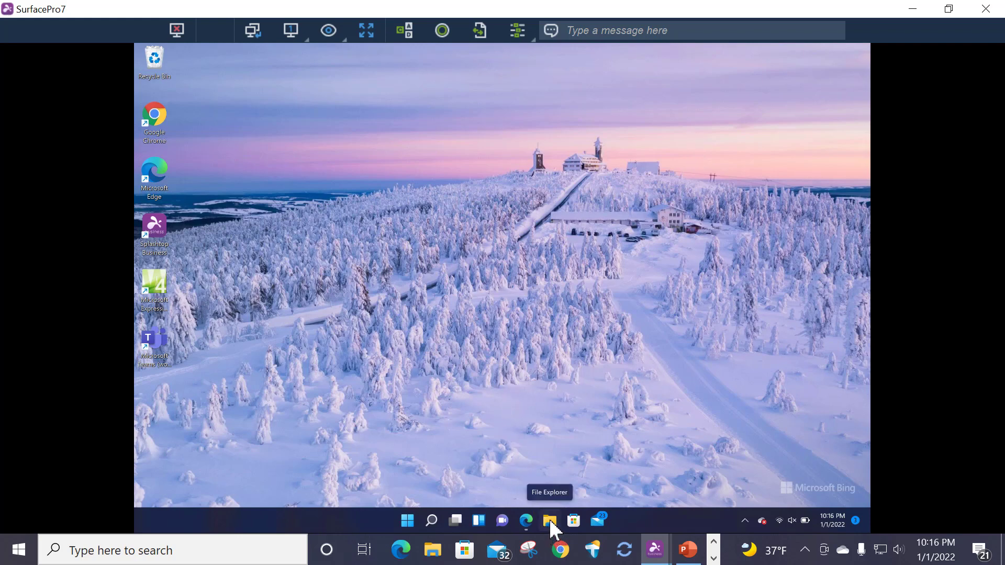
# In File Explorer's Downloads folder, select StartAllBack_3.2.1_setup.exe
pyautogui.click(549, 520)
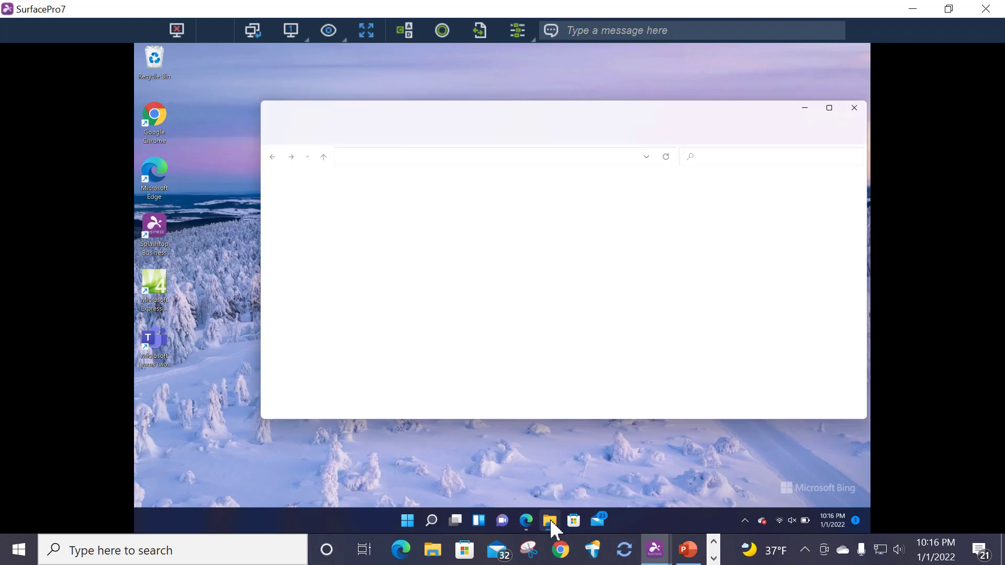
pyautogui.click(550, 520)
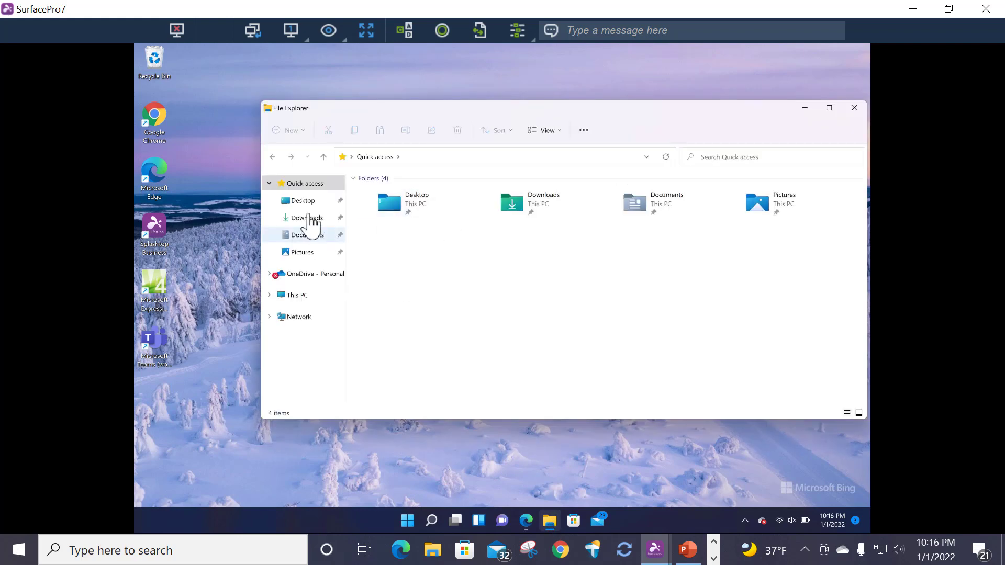
pyautogui.click(306, 218)
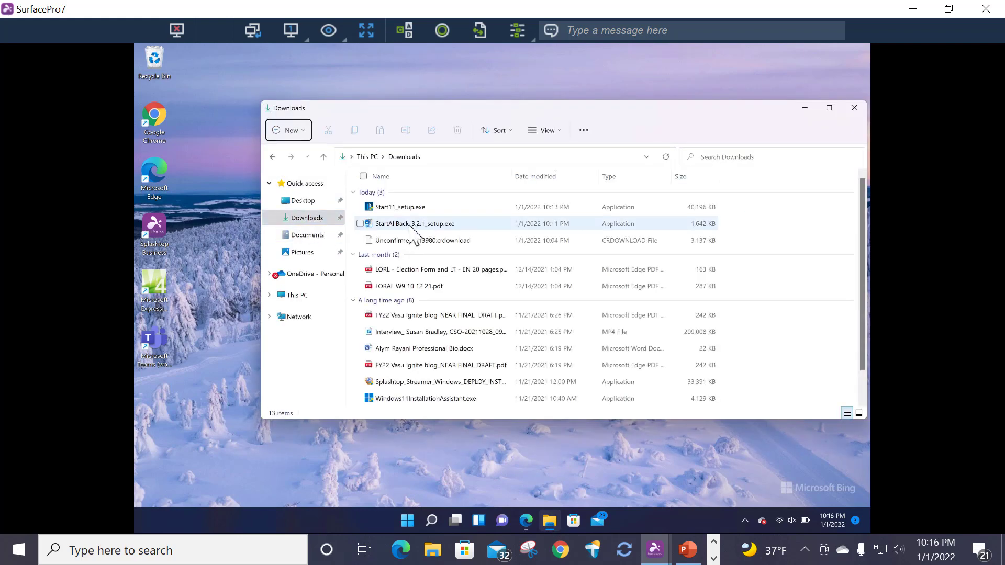
pyautogui.click(416, 223)
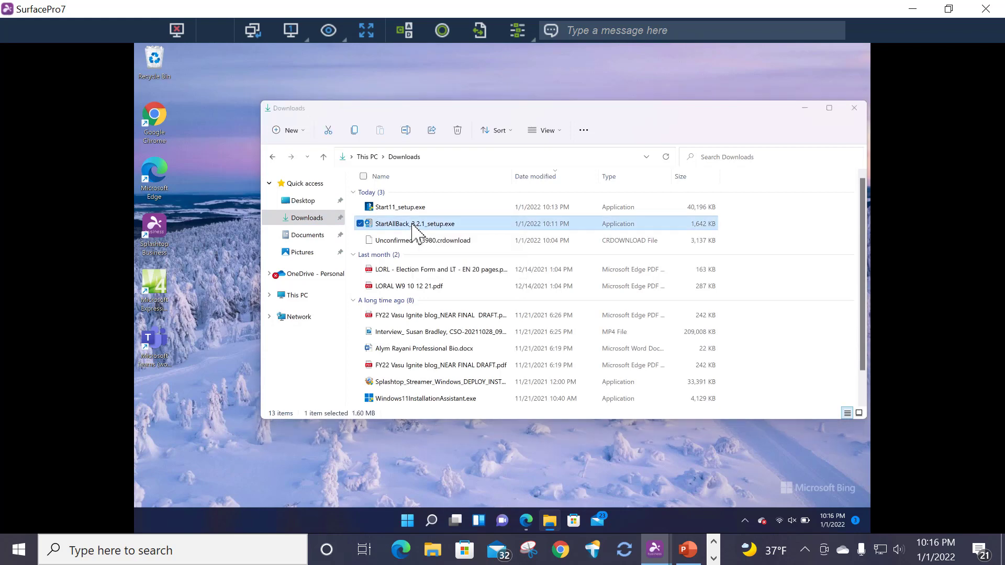
# Launch StartAllBack_3.2.1_setup.exe to reach the installer's welcome screen
pyautogui.doubleClick(416, 223)
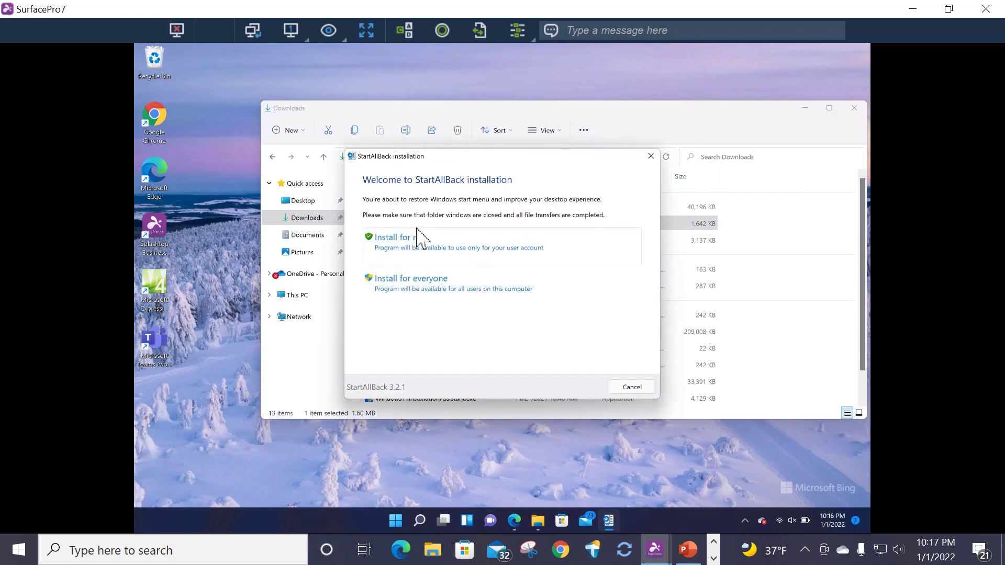
pyautogui.moveTo(410, 247)
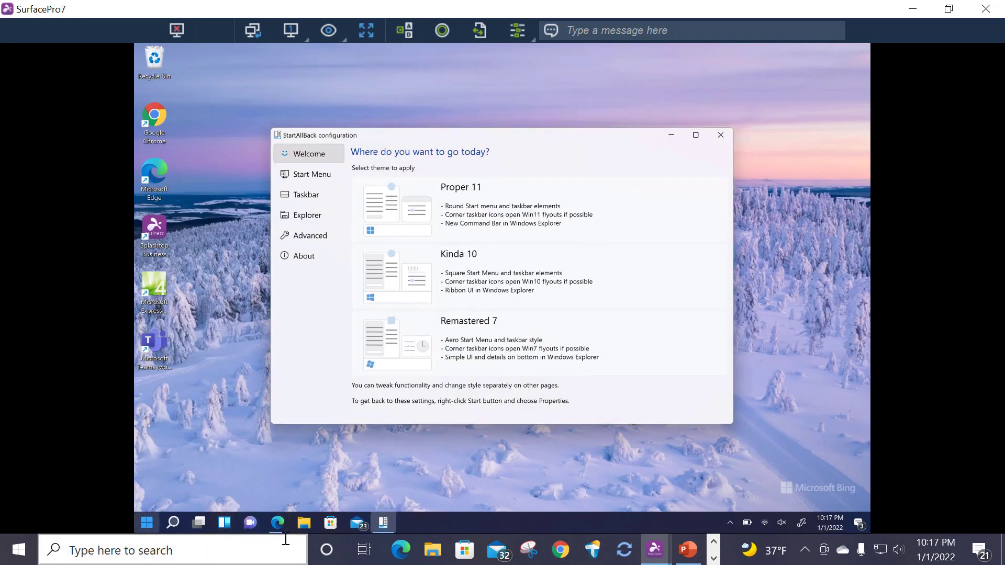
pyautogui.moveTo(377, 512)
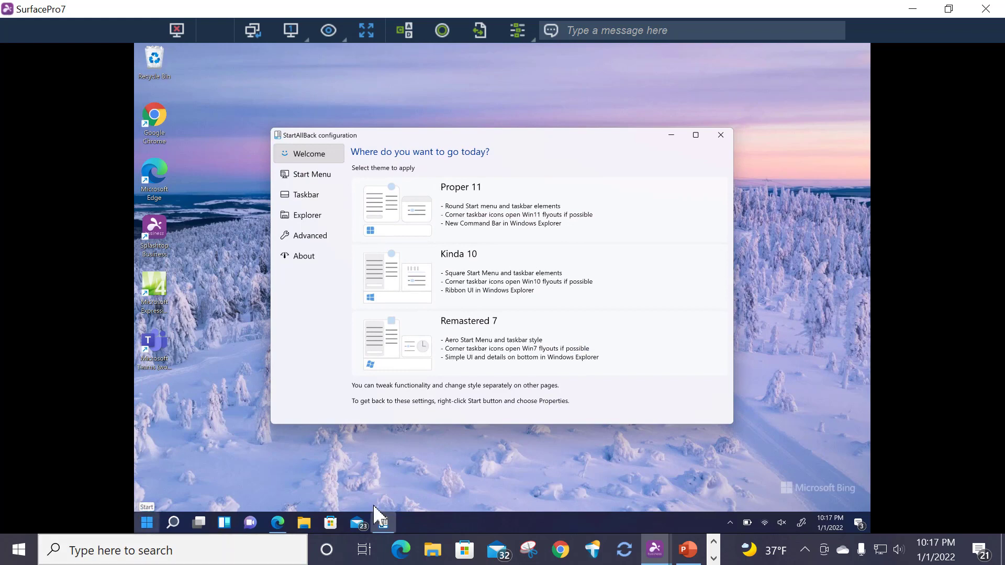
pyautogui.moveTo(429, 215)
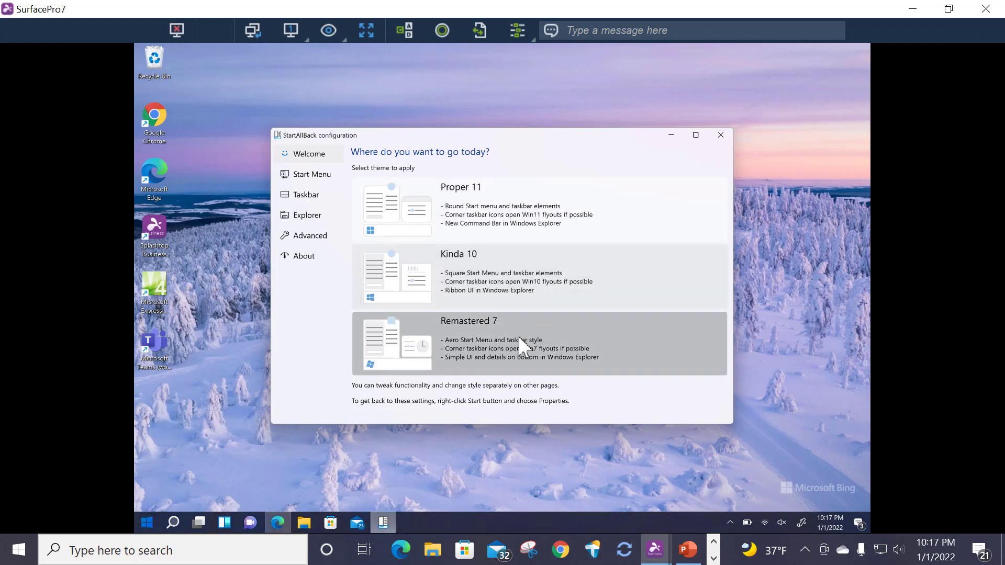
# Apply the Remastered 7 theme card and move to the Start Menu settings page
pyautogui.click(538, 343)
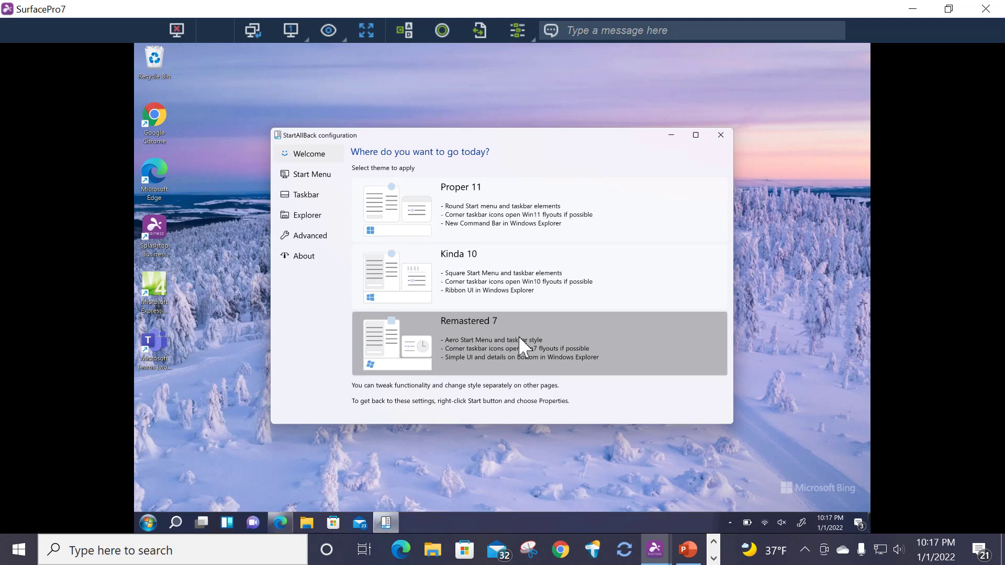
pyautogui.moveTo(521, 346)
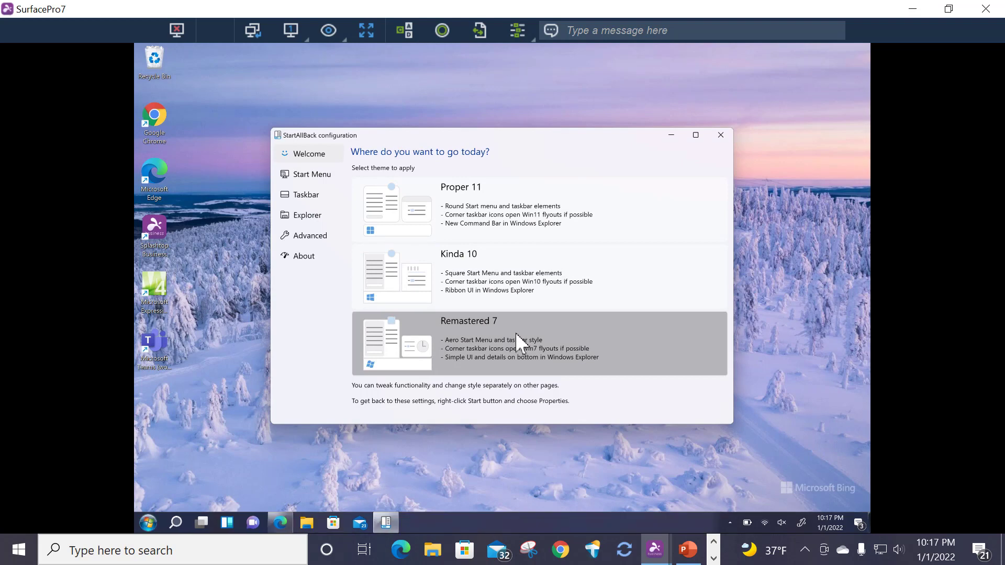
pyautogui.click(312, 174)
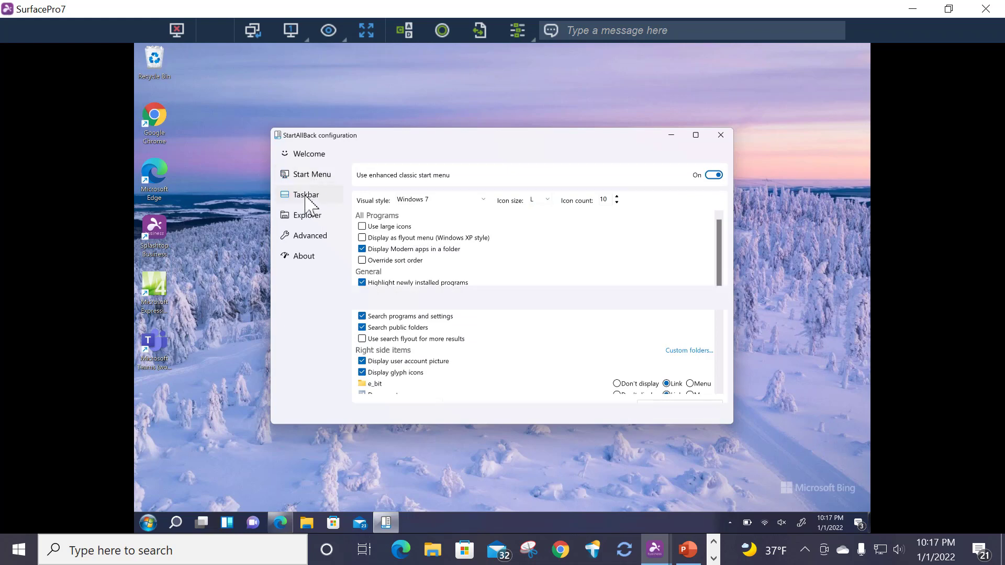
# Review Taskbar and Explorer pages, keep the Win7 Command Bar style, then show the Advanced tweaks
pyautogui.click(307, 195)
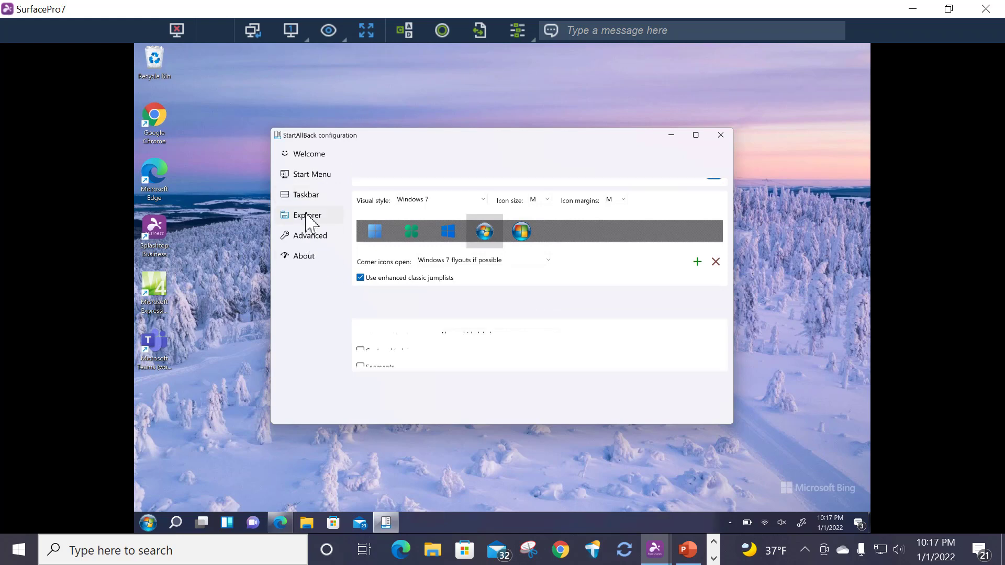
pyautogui.click(307, 214)
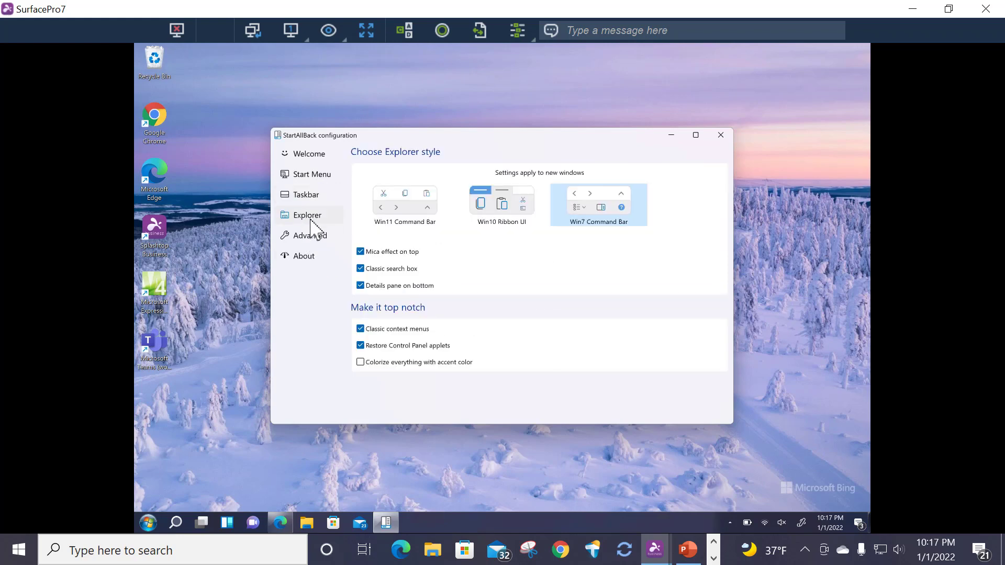
pyautogui.moveTo(569, 256)
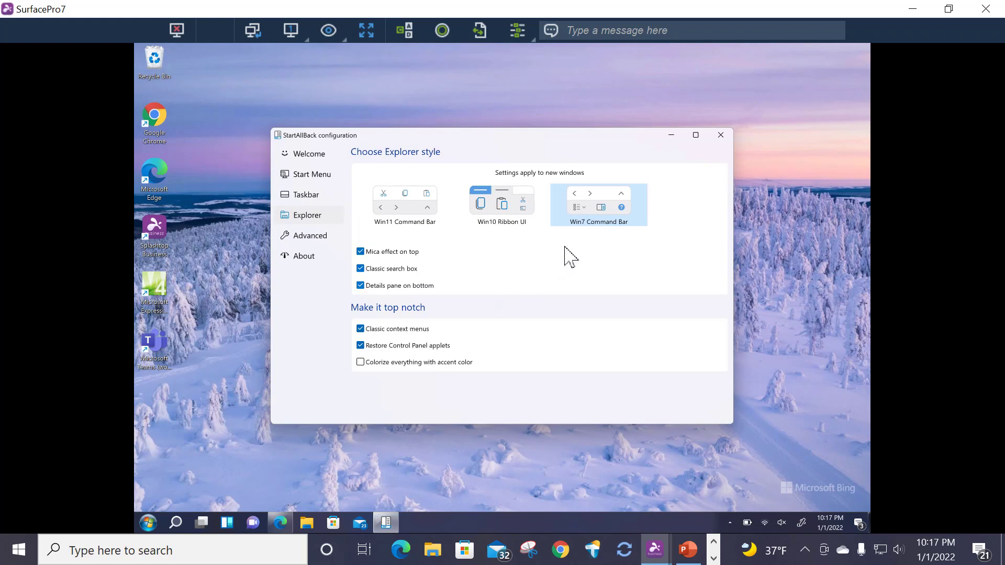
pyautogui.moveTo(588, 225)
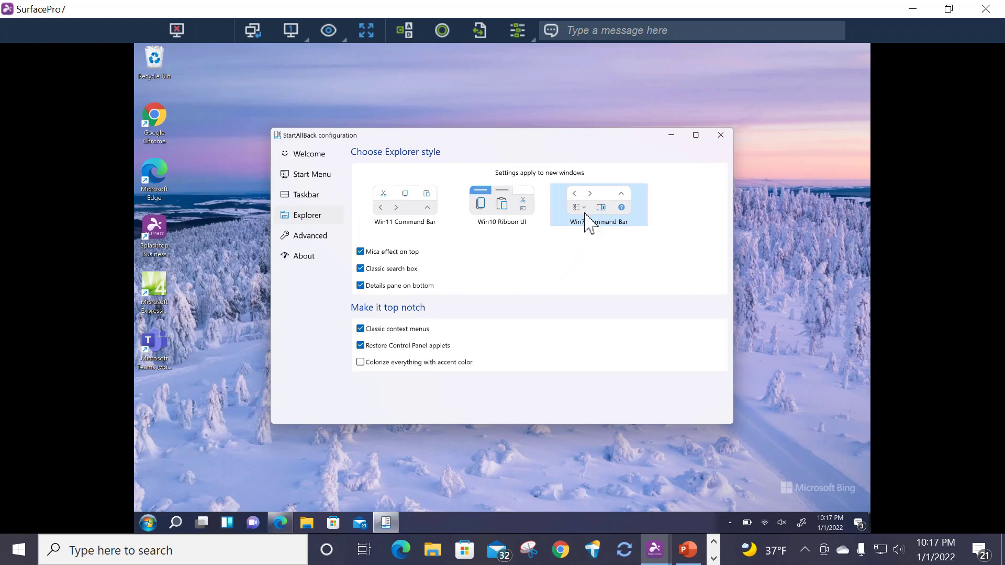
pyautogui.click(502, 205)
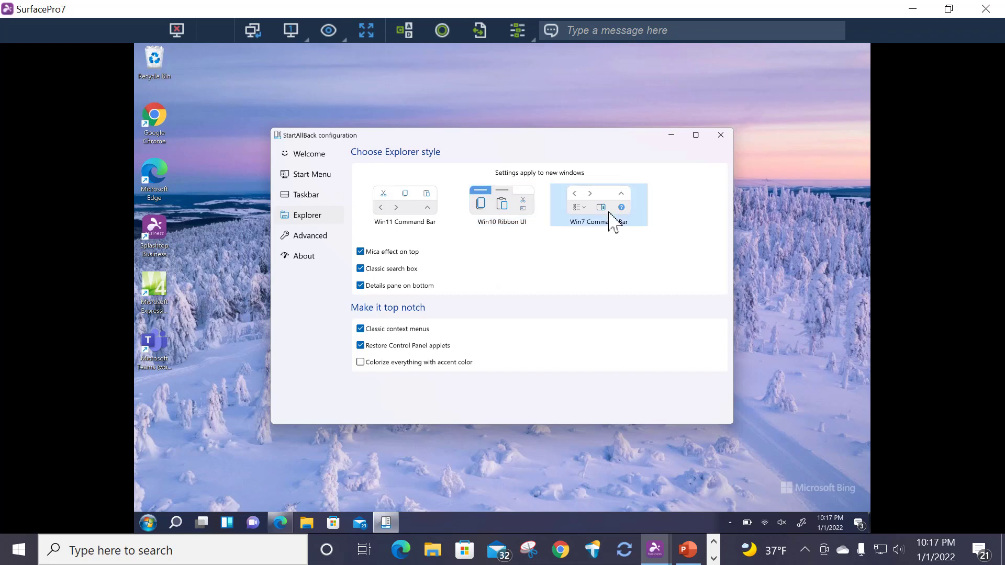
pyautogui.moveTo(311, 250)
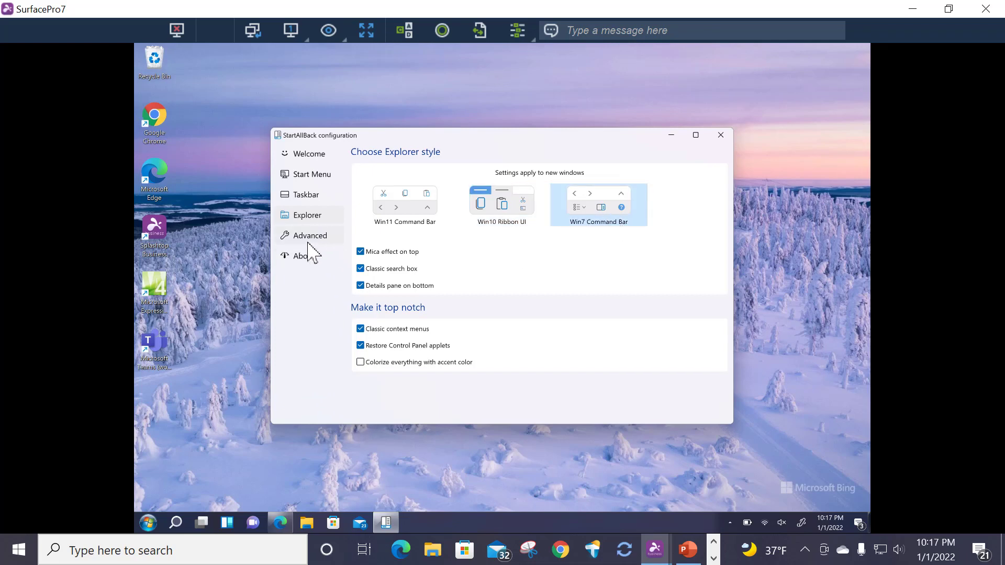
pyautogui.click(310, 235)
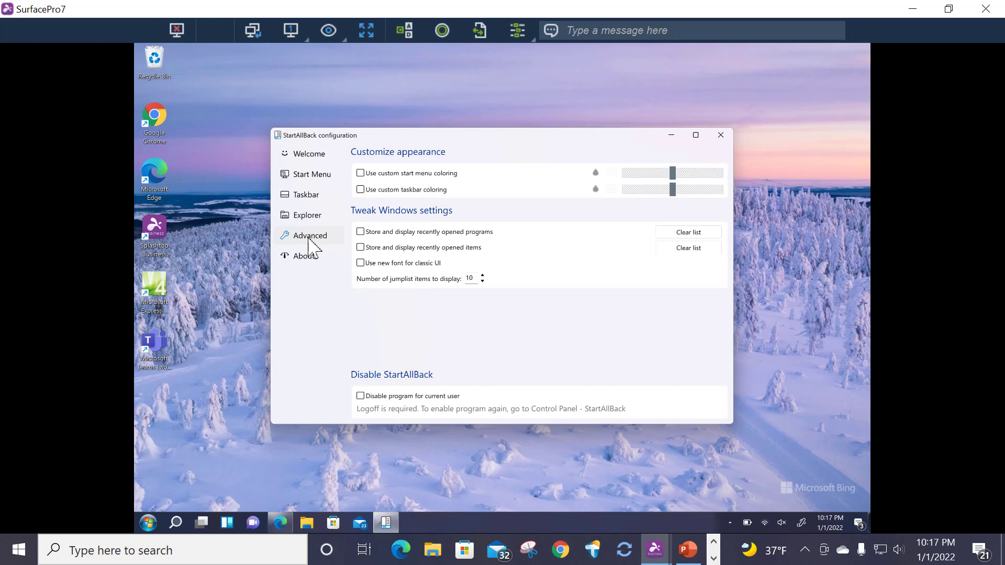
pyautogui.moveTo(652, 196)
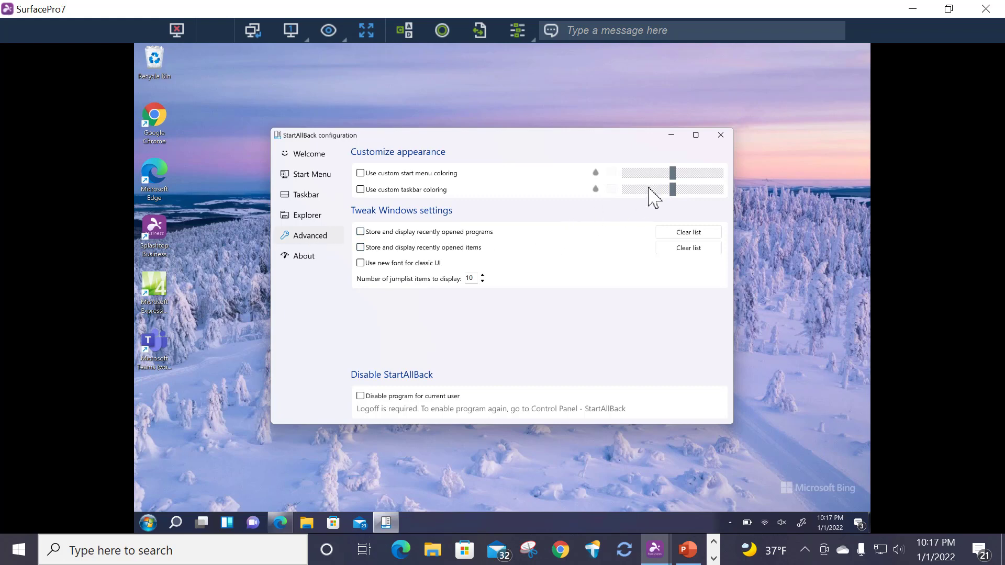
pyautogui.moveTo(656, 233)
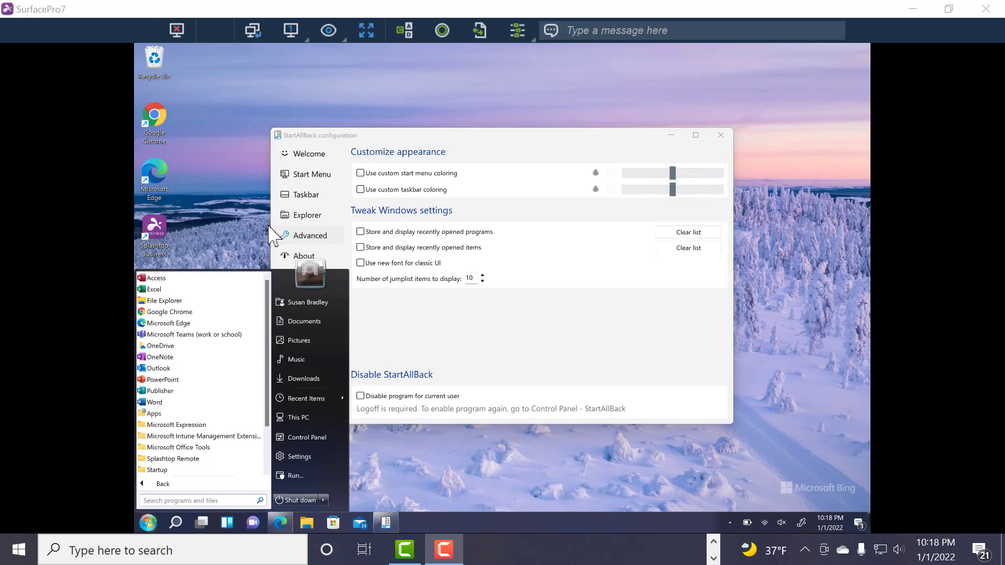
pyautogui.moveTo(452, 441)
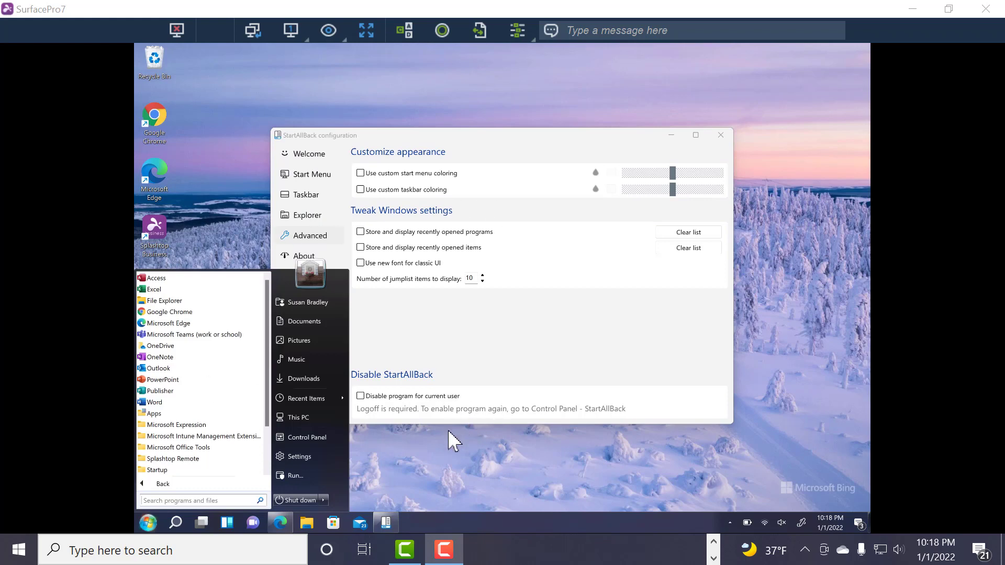
pyautogui.moveTo(318, 452)
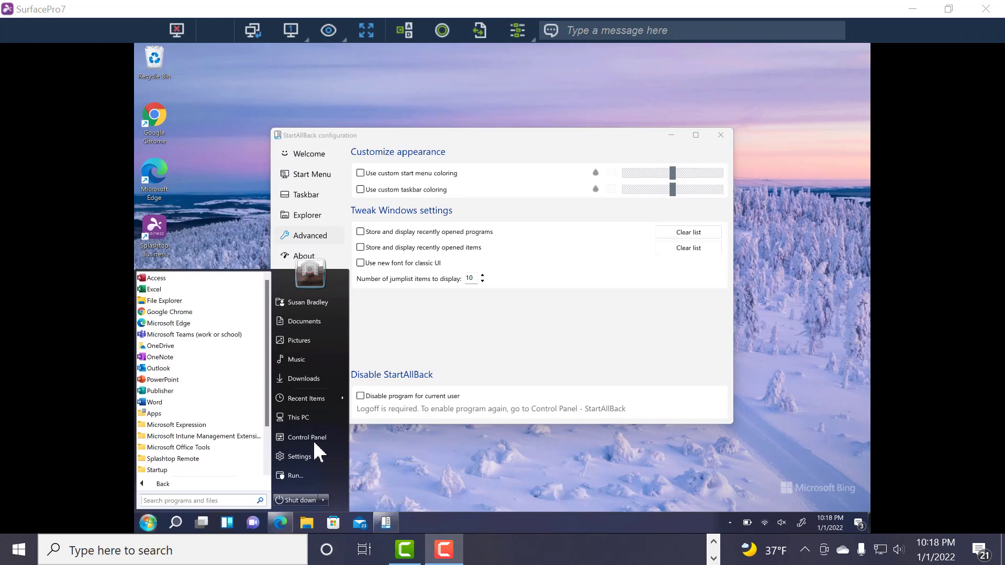
pyautogui.moveTo(297, 456)
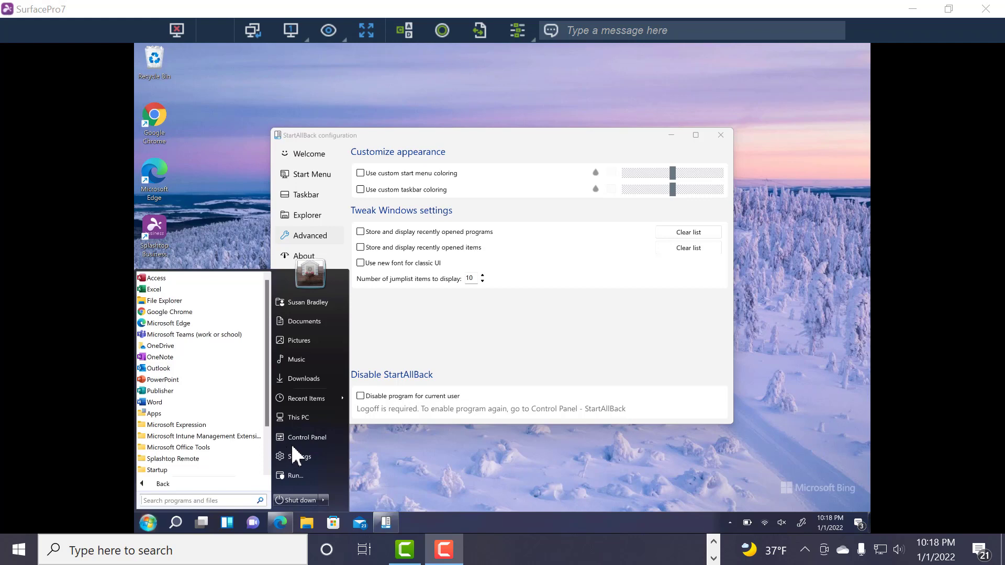
pyautogui.moveTo(301, 447)
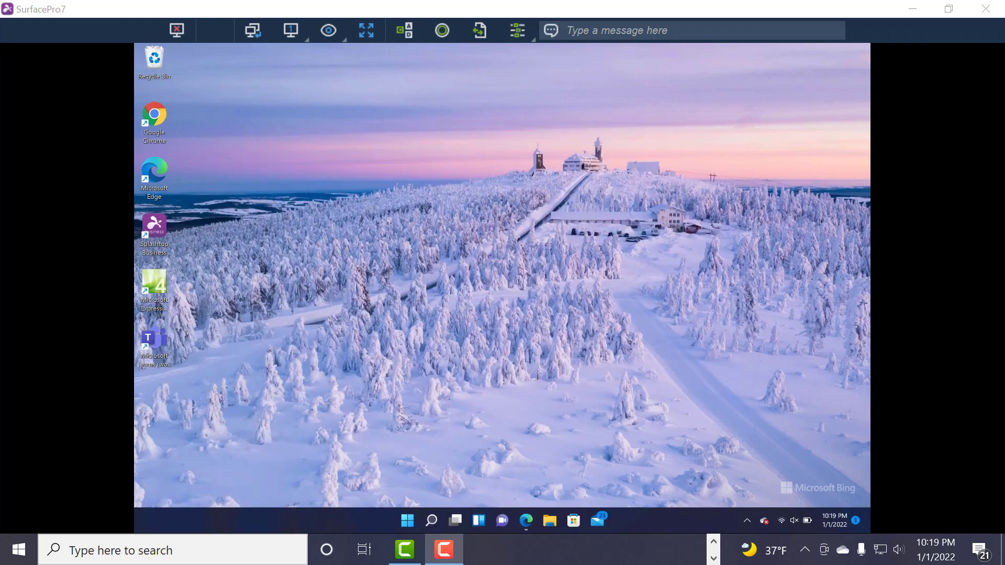
pyautogui.moveTo(509, 507)
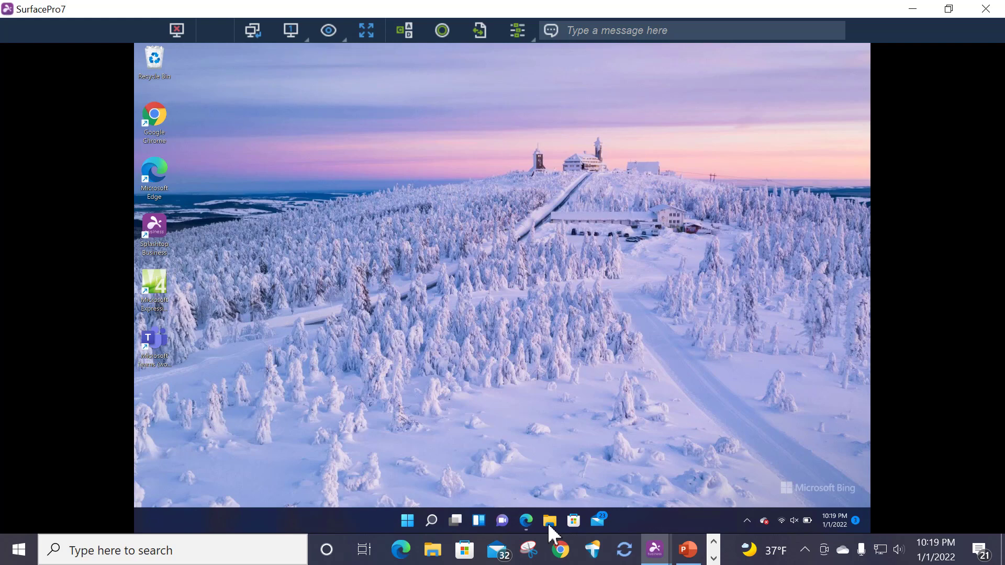
# In File Explorer's Downloads folder, select Start11_setup.exe
pyautogui.click(549, 520)
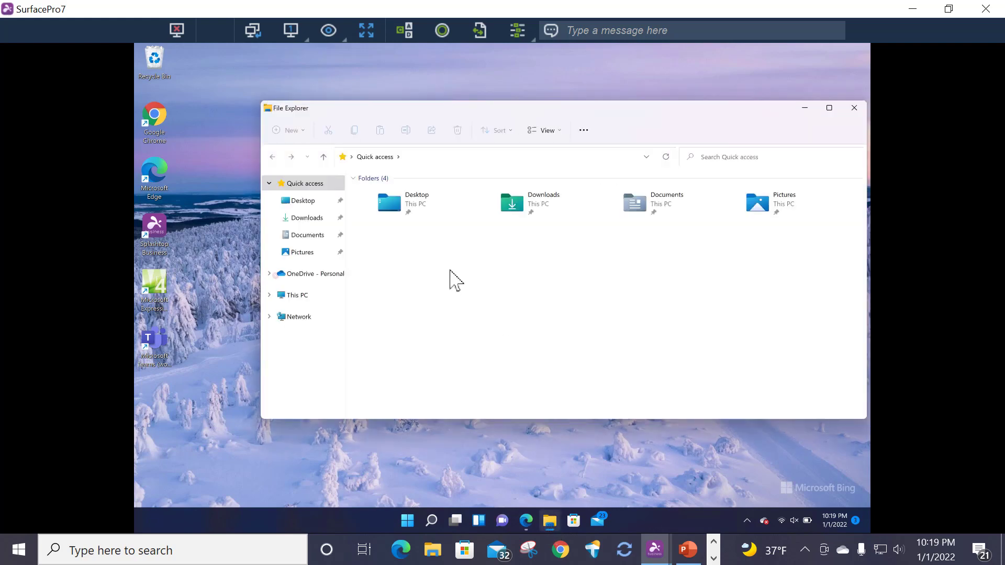
pyautogui.click(307, 217)
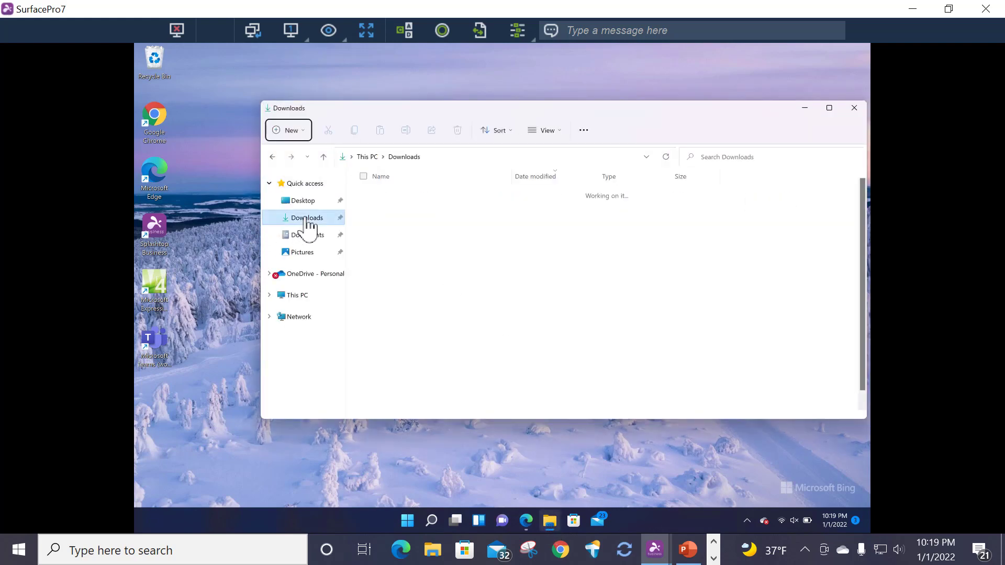
pyautogui.click(306, 217)
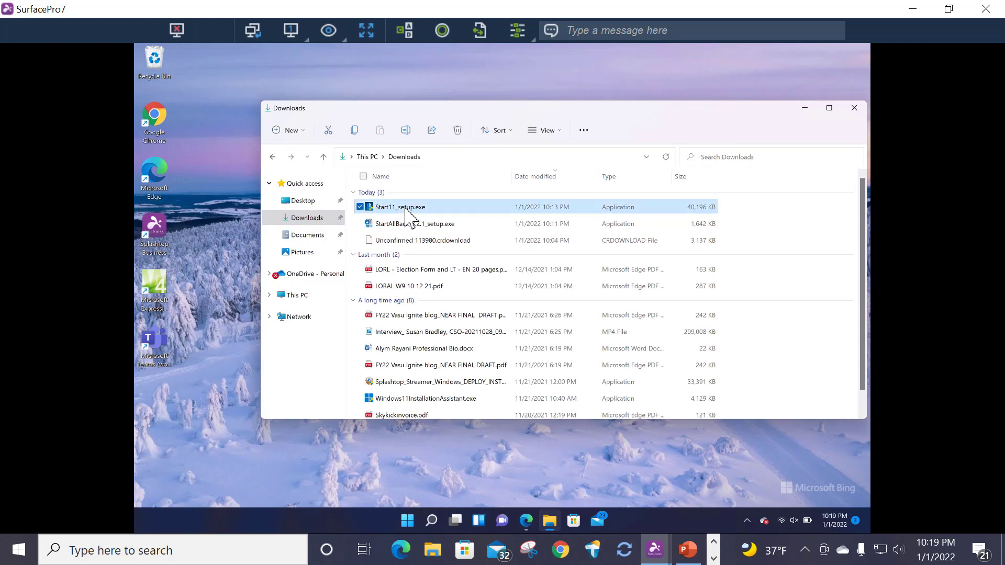
# Run Start11_setup.exe with UAC approval, agree to the license and install to the default folder
pyautogui.doubleClick(400, 206)
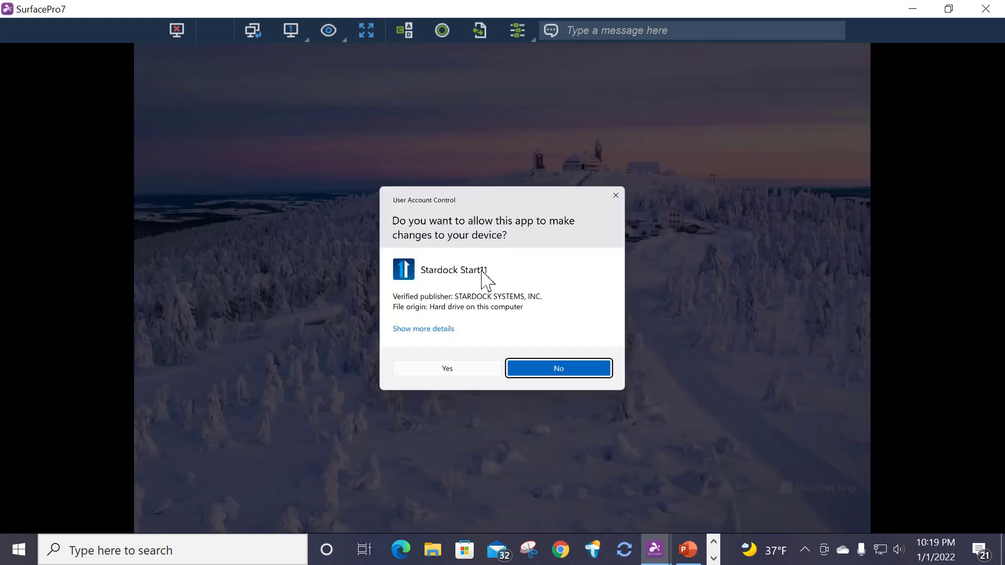
pyautogui.click(558, 367)
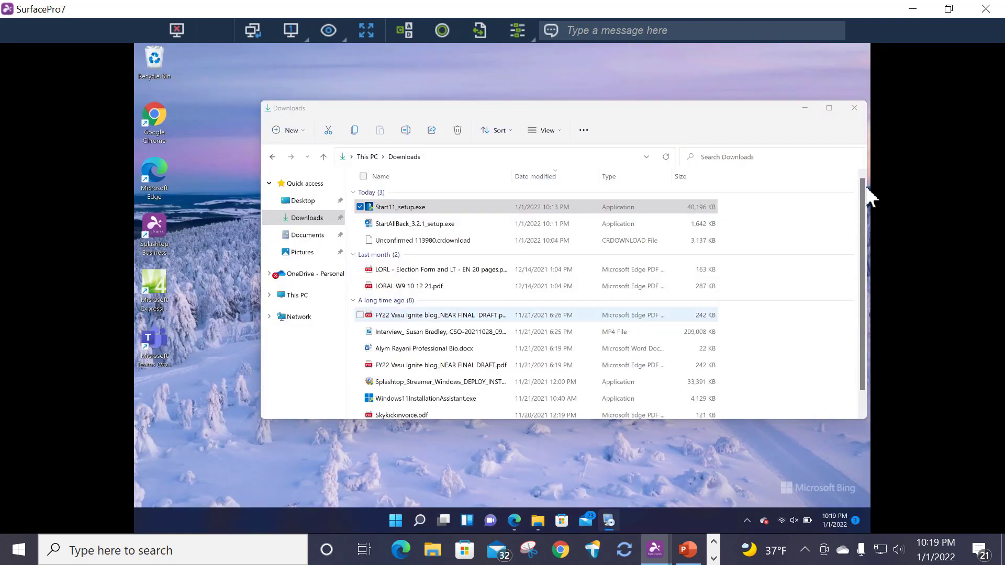
pyautogui.doubleClick(399, 206)
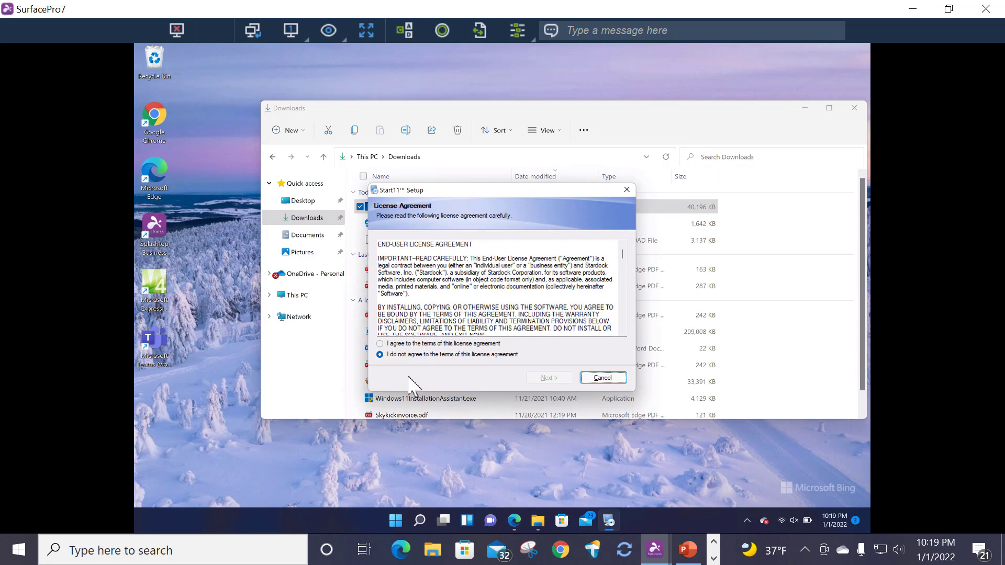
pyautogui.click(380, 343)
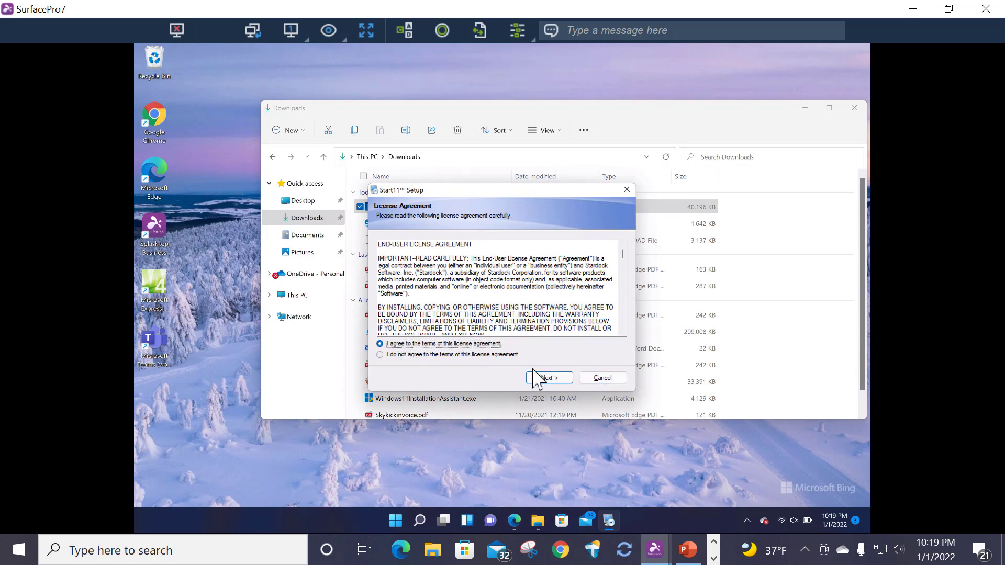
pyautogui.click(547, 378)
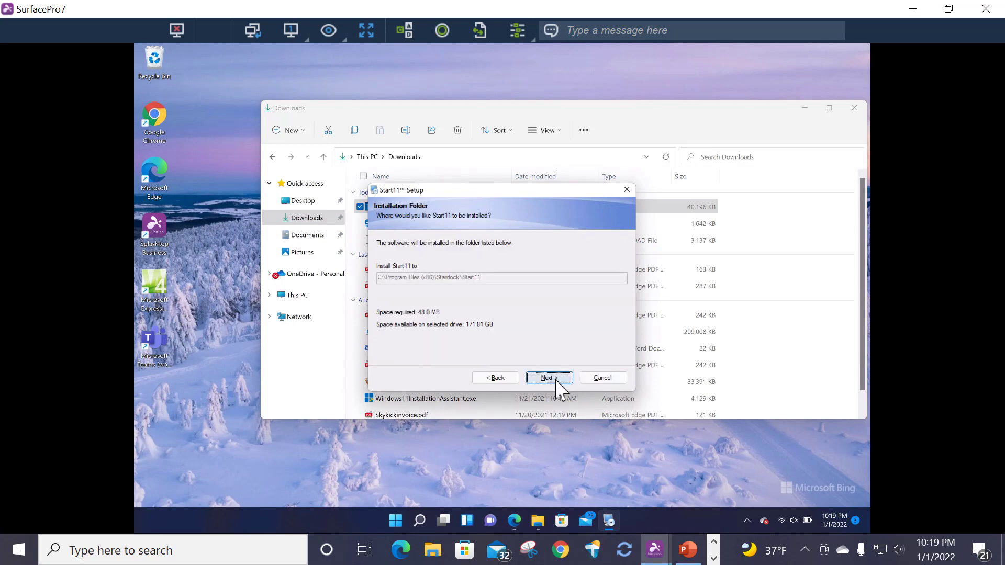
pyautogui.click(548, 378)
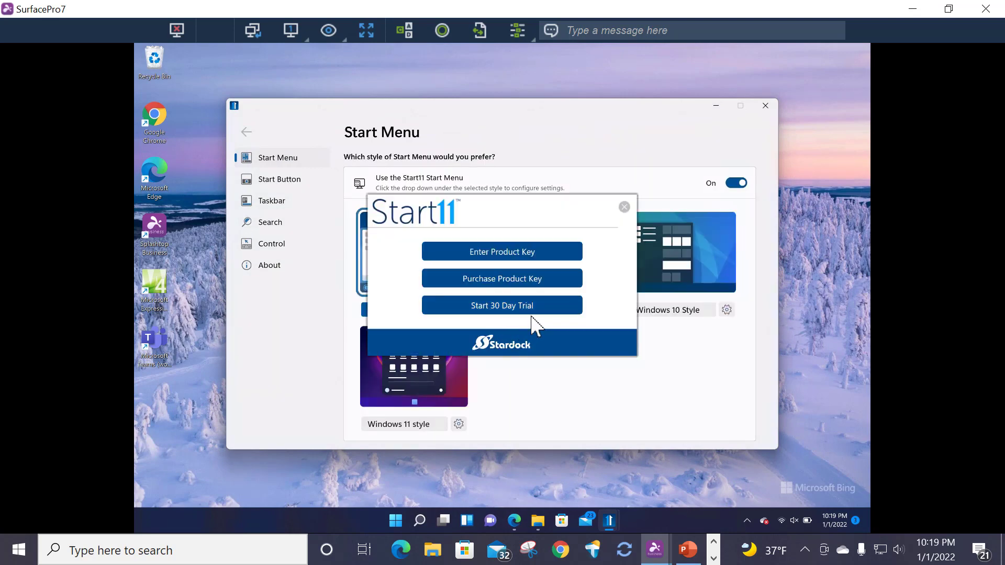
pyautogui.moveTo(501, 305)
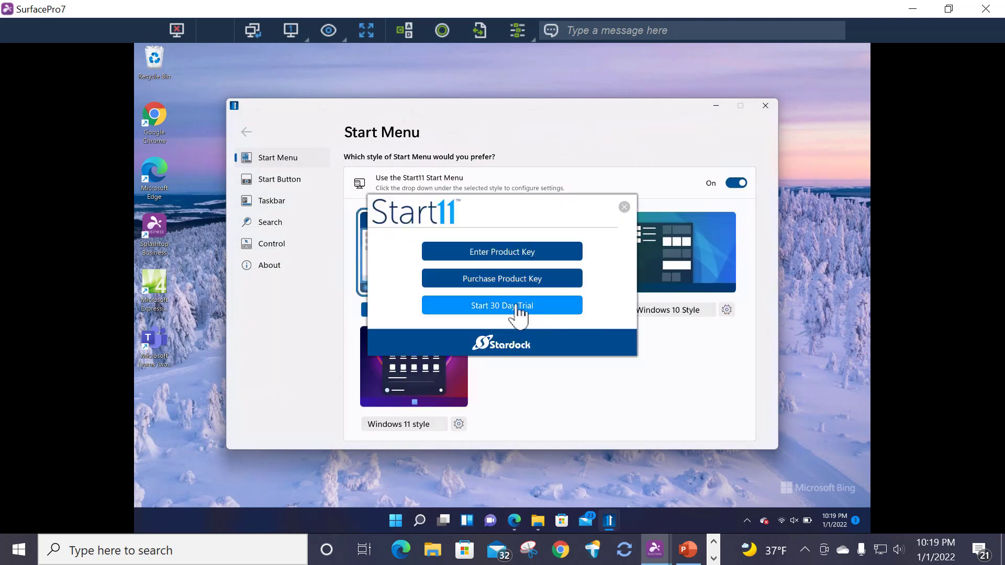
pyautogui.click(501, 305)
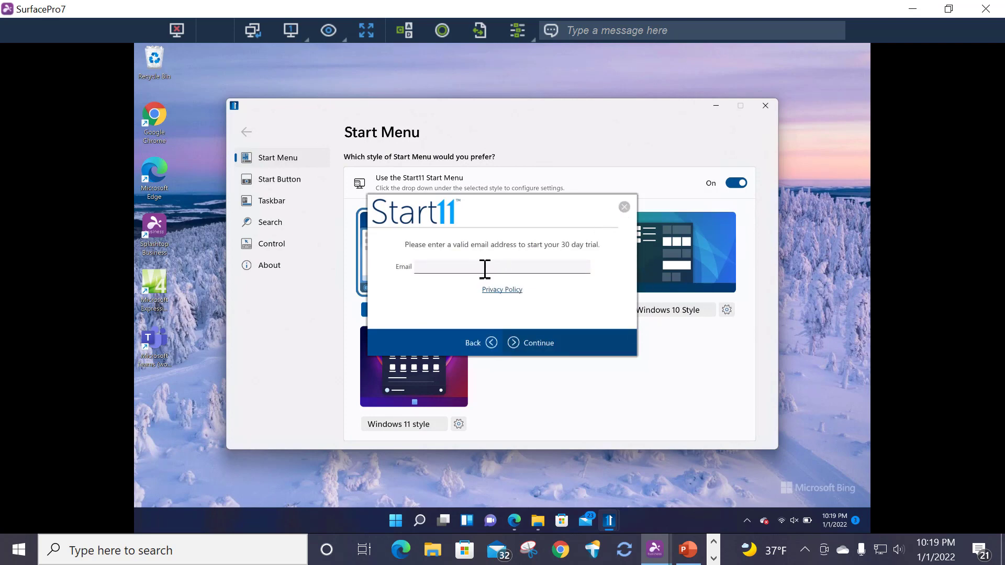
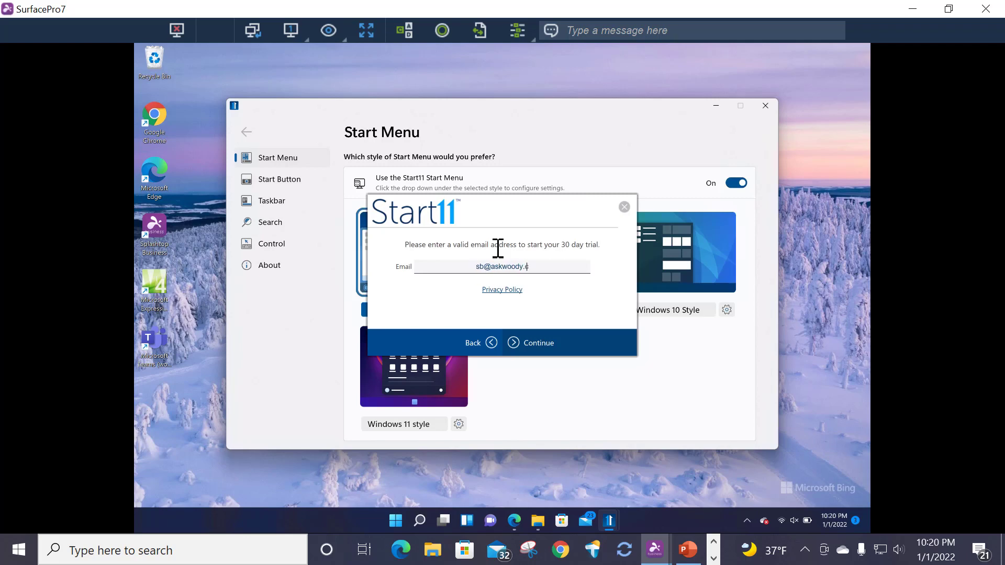
pyautogui.click(538, 343)
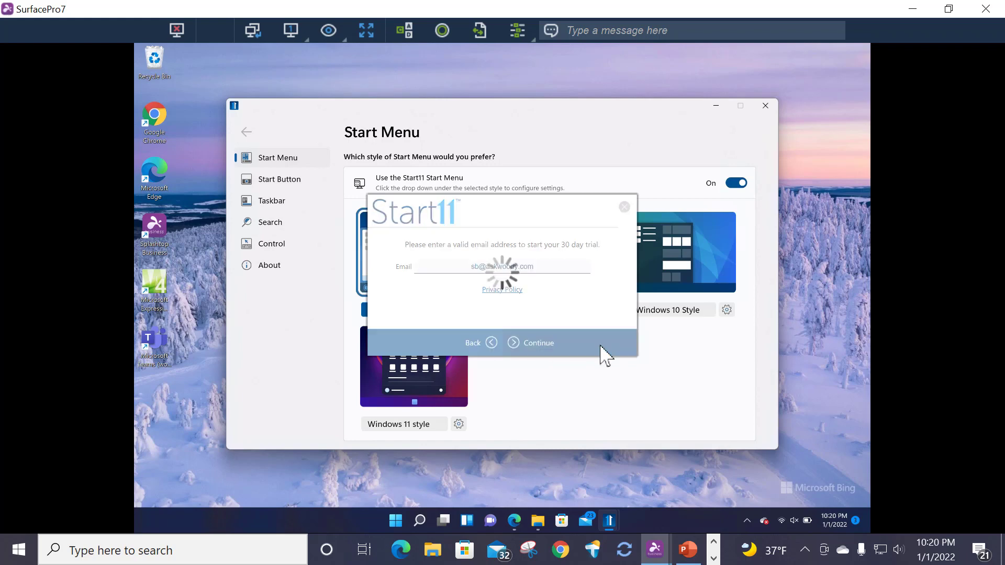
pyautogui.click(538, 344)
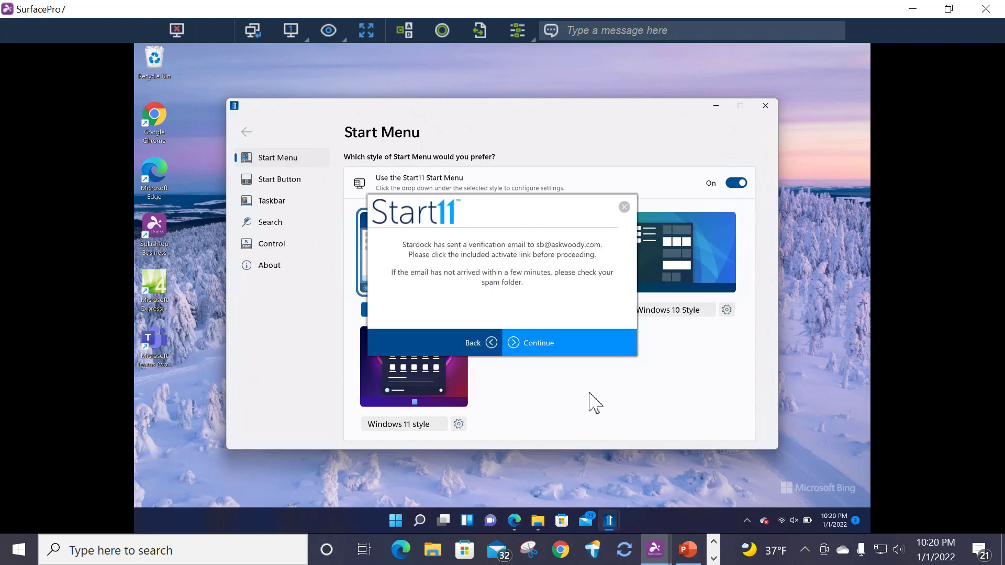
pyautogui.moveTo(538, 352)
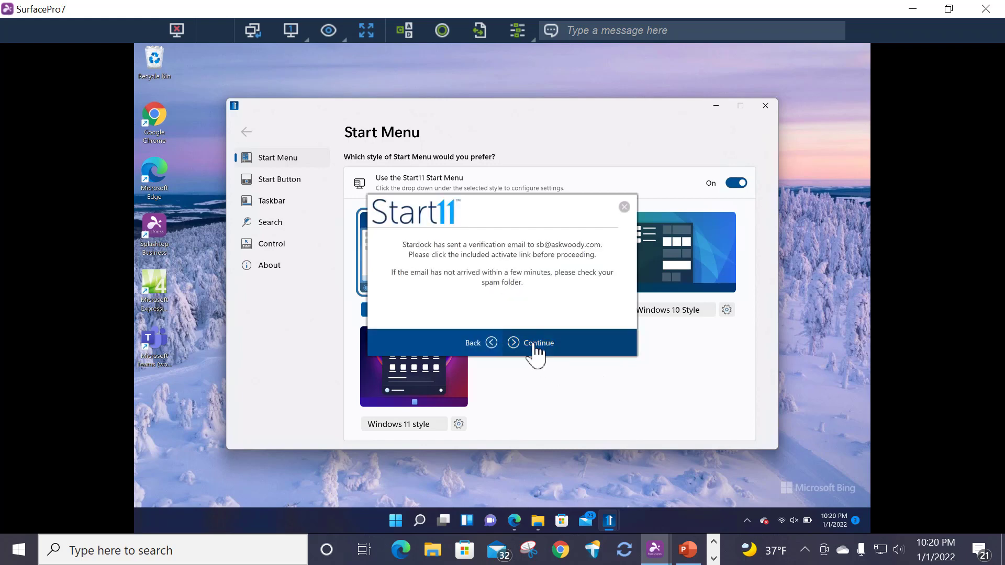
pyautogui.click(538, 343)
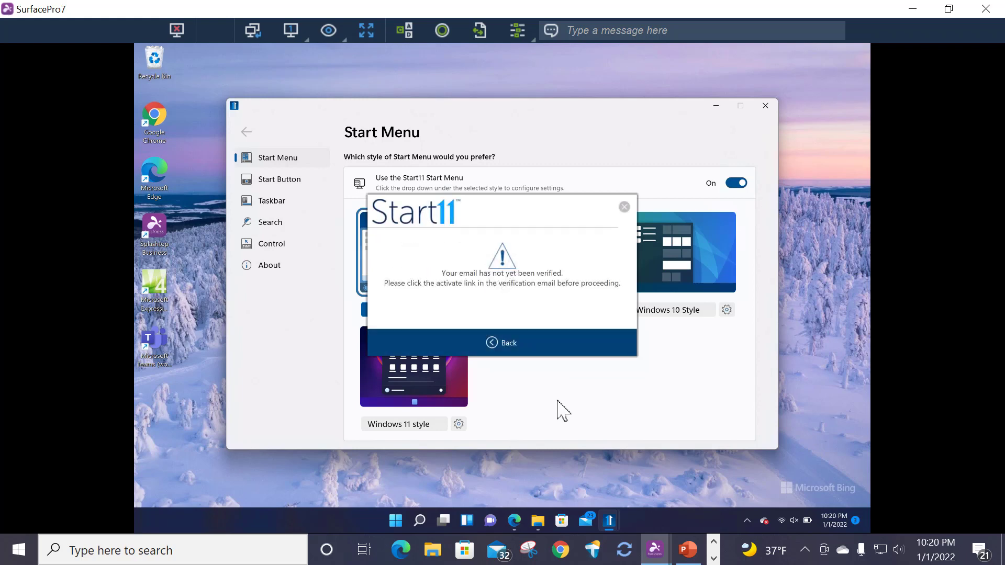
pyautogui.moveTo(506, 350)
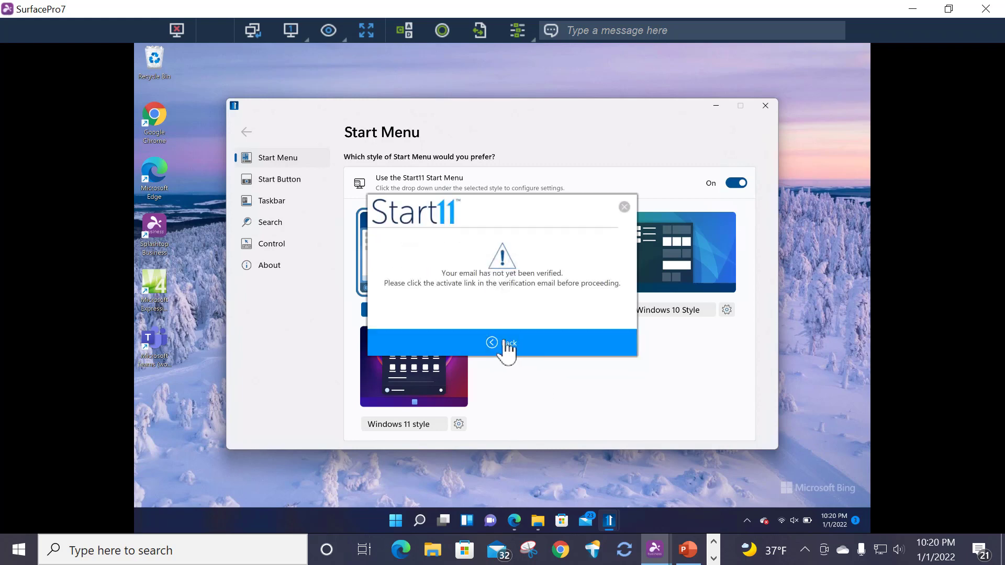
pyautogui.click(506, 343)
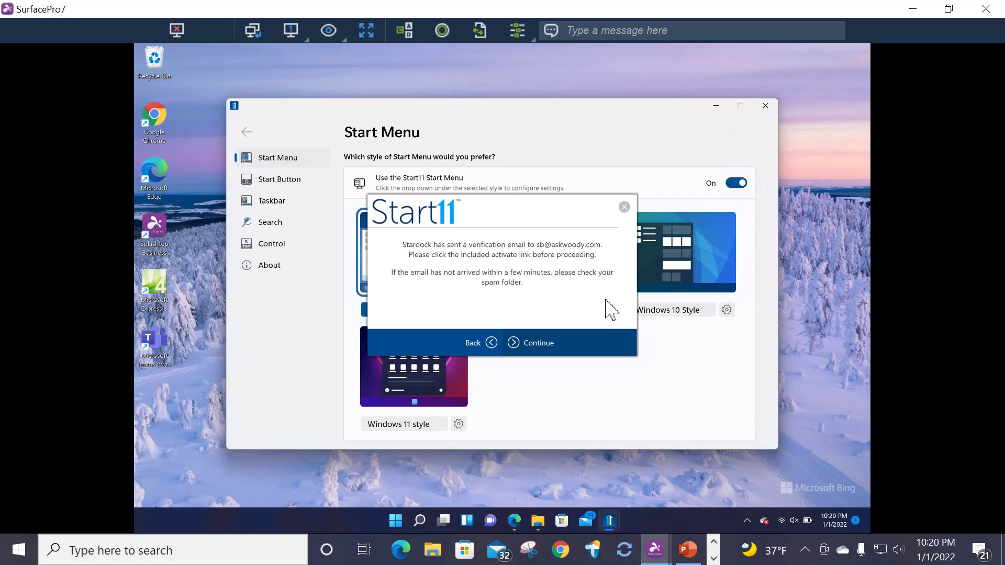
pyautogui.moveTo(384, 154)
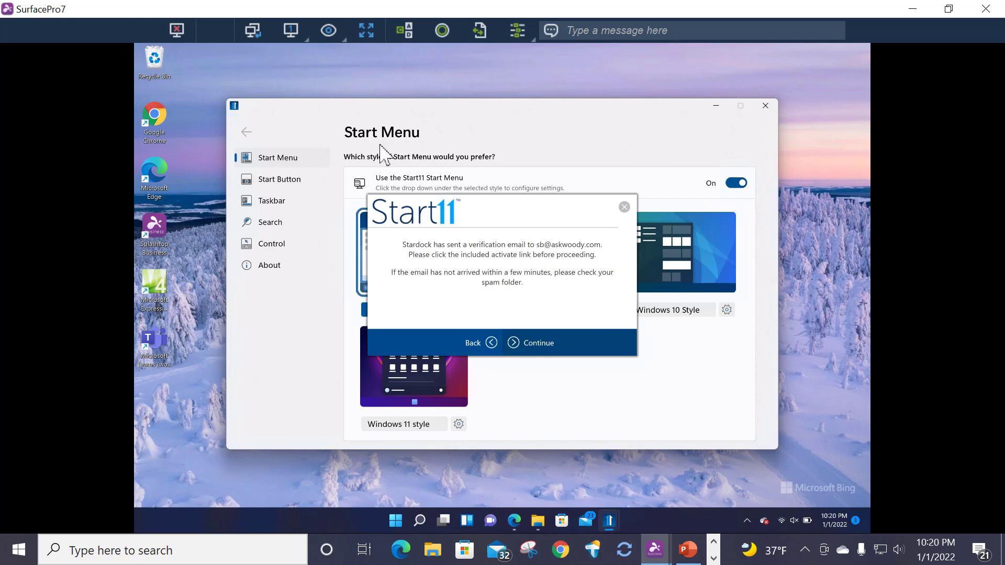
# Continue after email verification, finish, and decline uninstalling the product
pyautogui.click(537, 343)
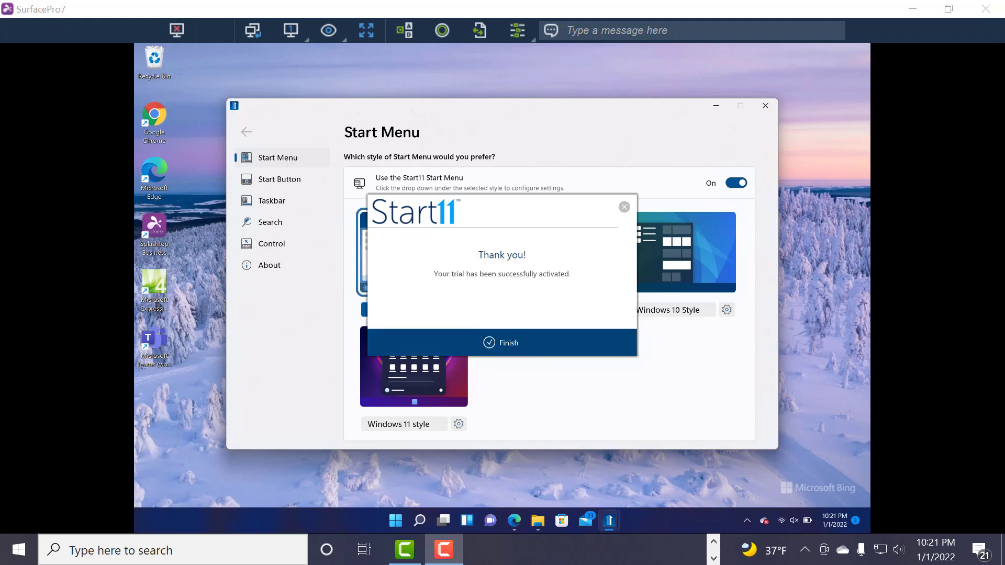
pyautogui.moveTo(979, 367)
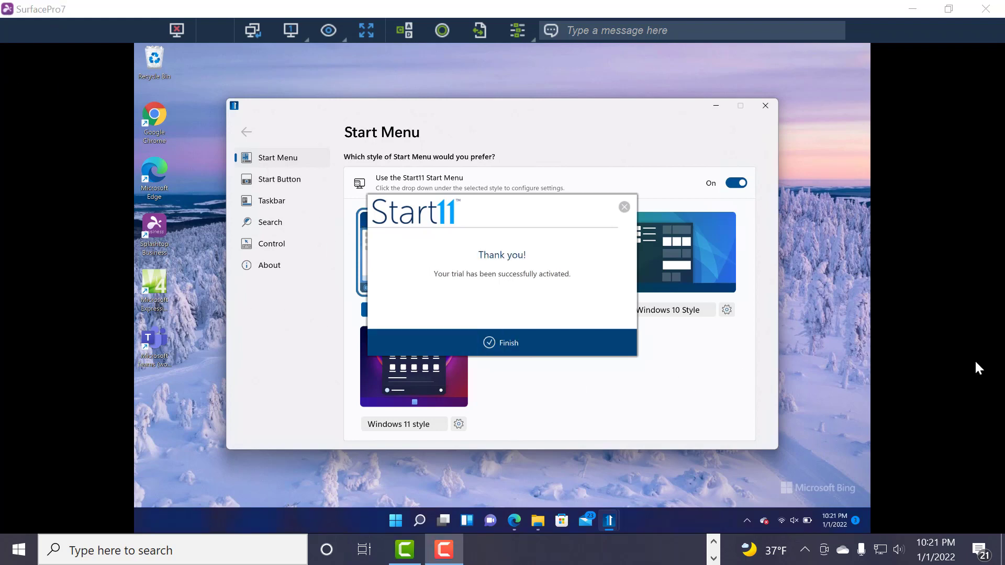
pyautogui.moveTo(759, 363)
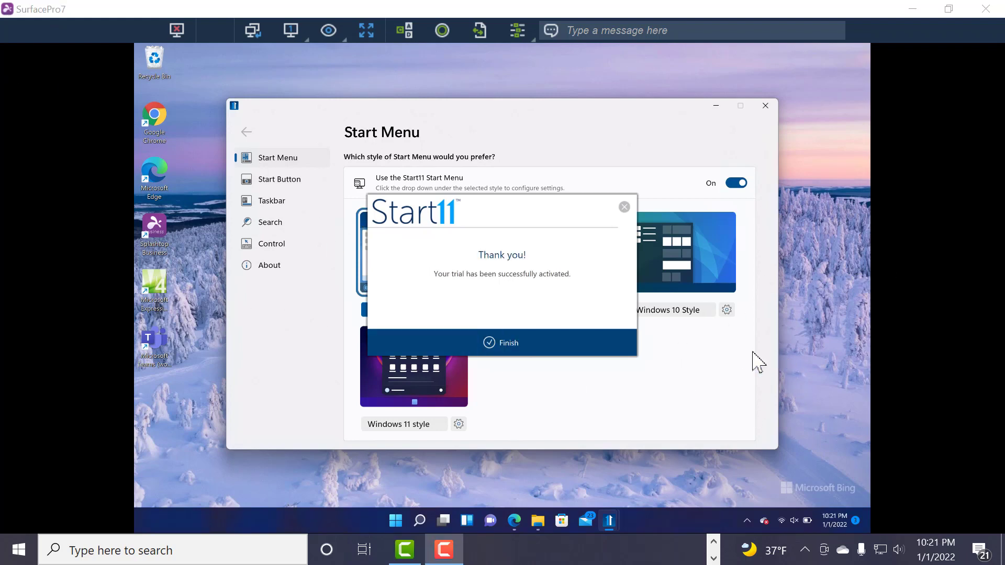
pyautogui.moveTo(512, 355)
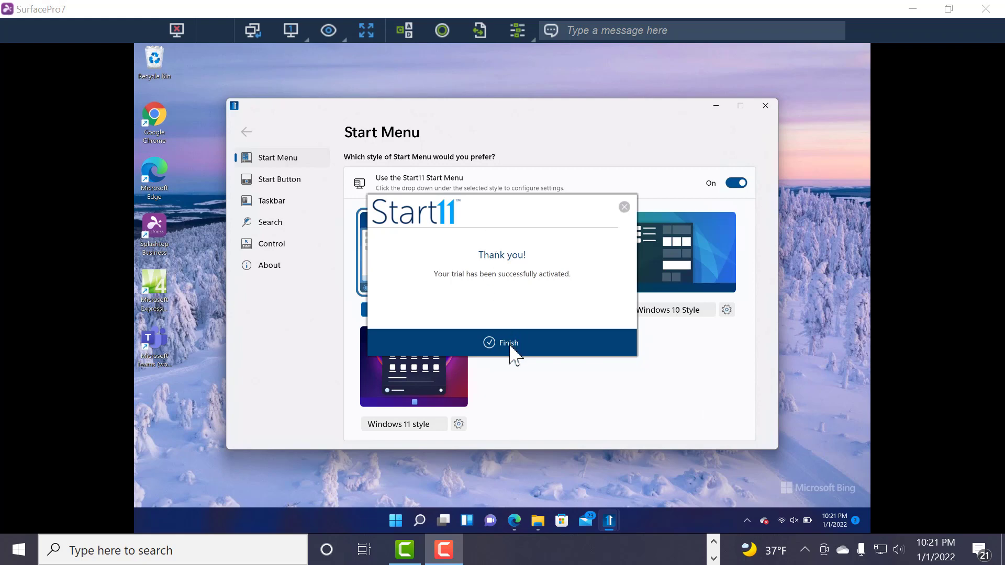
pyautogui.click(501, 342)
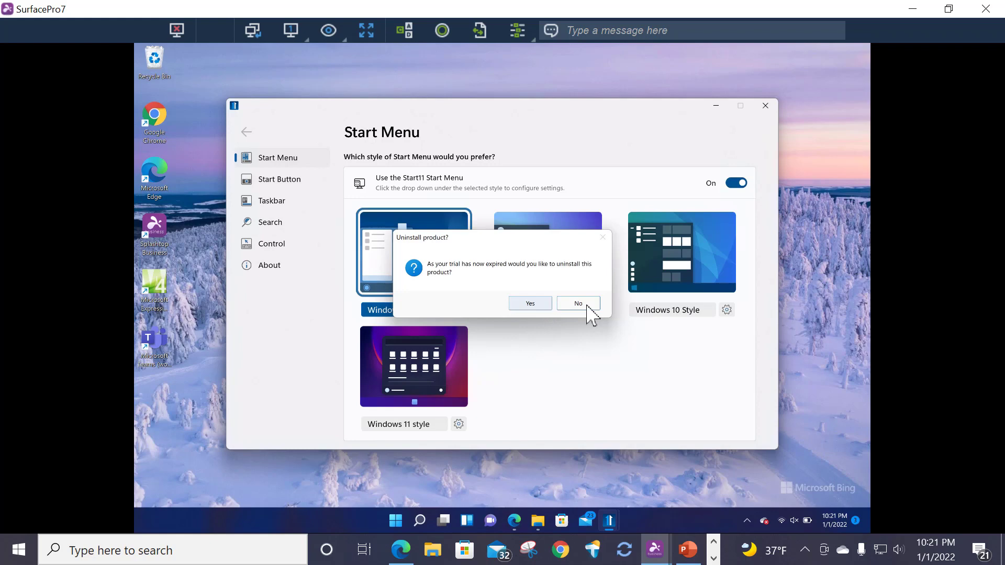
pyautogui.click(577, 304)
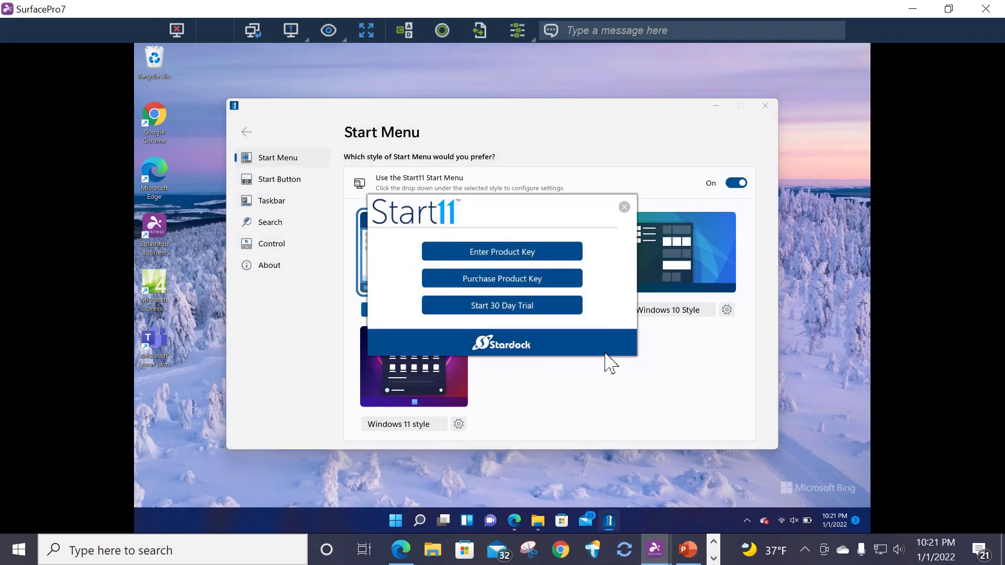
pyautogui.moveTo(501, 306)
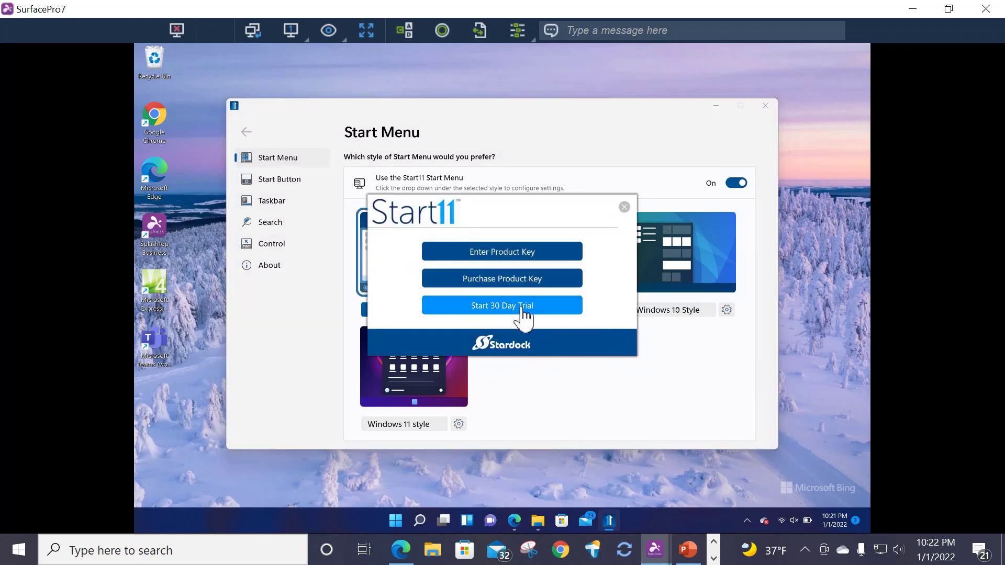
# Restart the 30-day trial, resubmit the email and finish with the trial activated
pyautogui.click(501, 305)
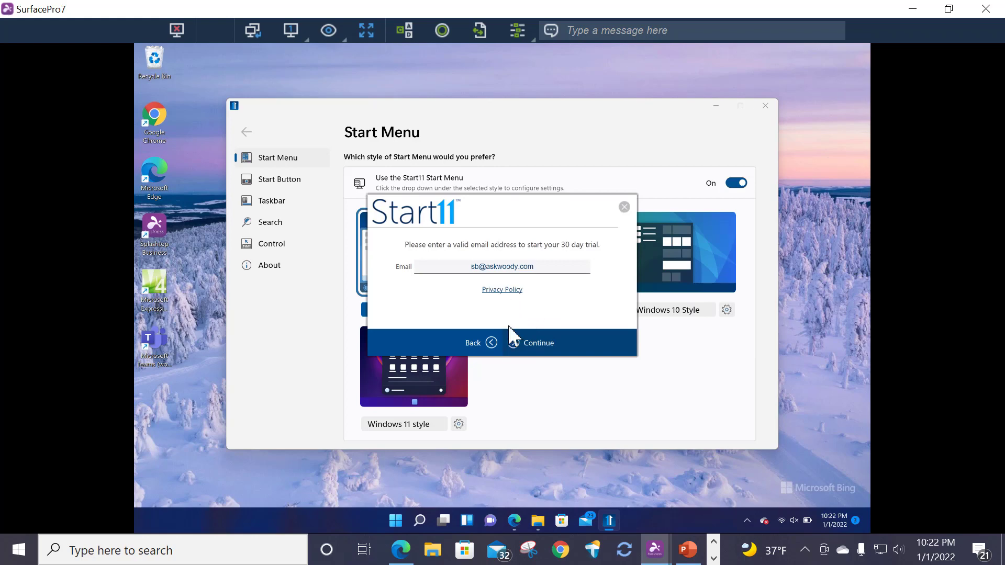
pyautogui.click(538, 343)
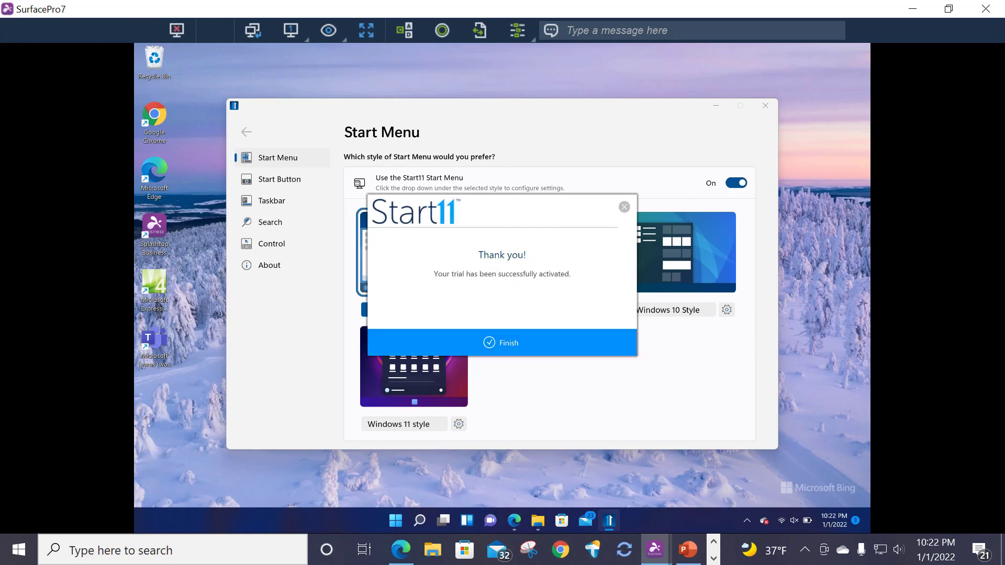
pyautogui.moveTo(513, 356)
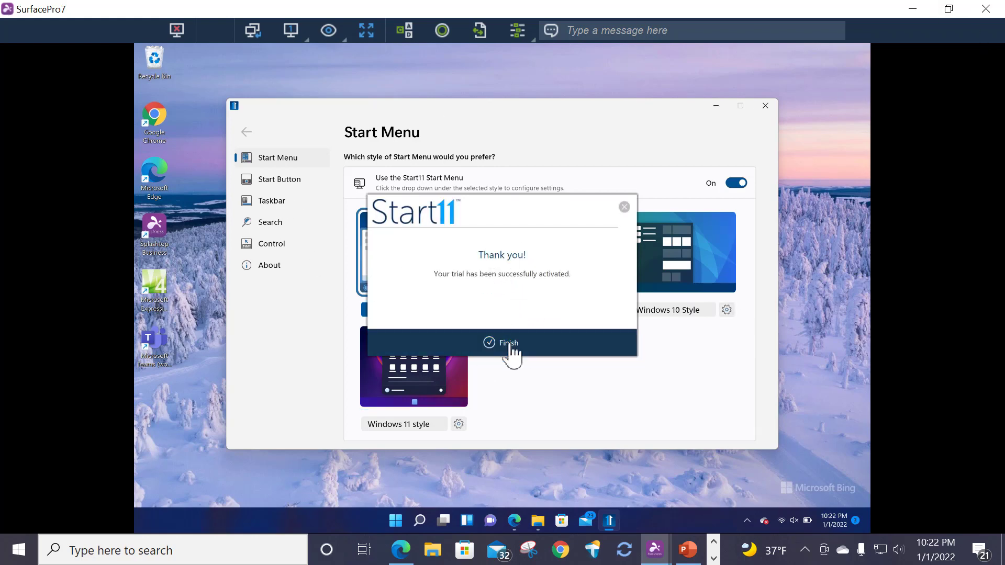
pyautogui.click(502, 342)
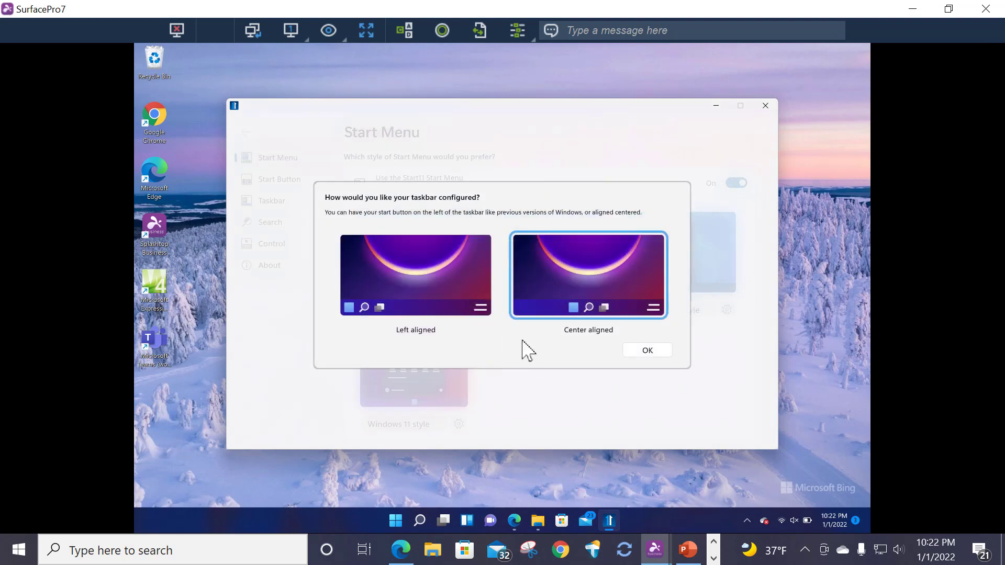
pyautogui.moveTo(414, 289)
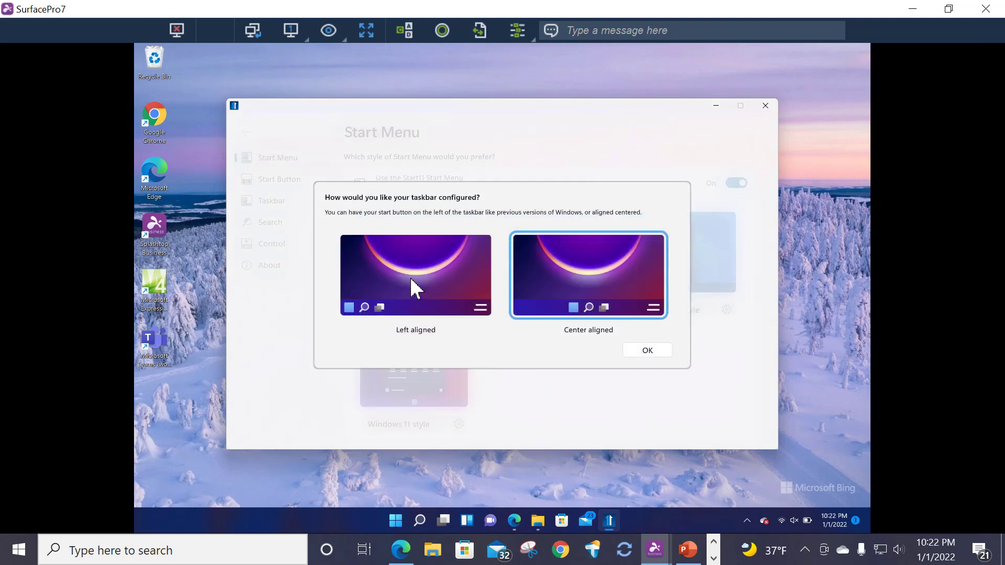
pyautogui.moveTo(416, 282)
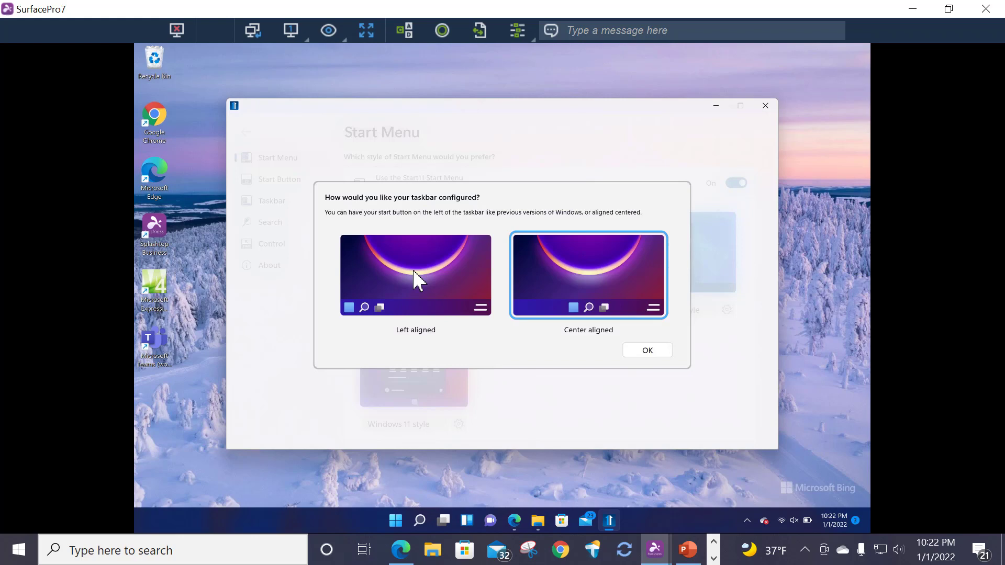
pyautogui.moveTo(396, 285)
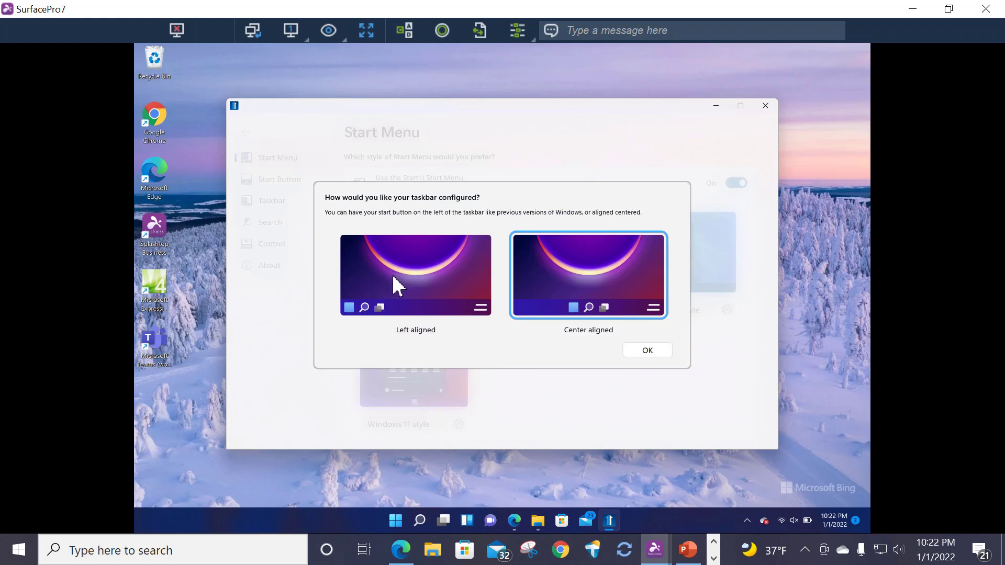
# Choose the Left aligned taskbar layout and confirm with OK
pyautogui.click(415, 274)
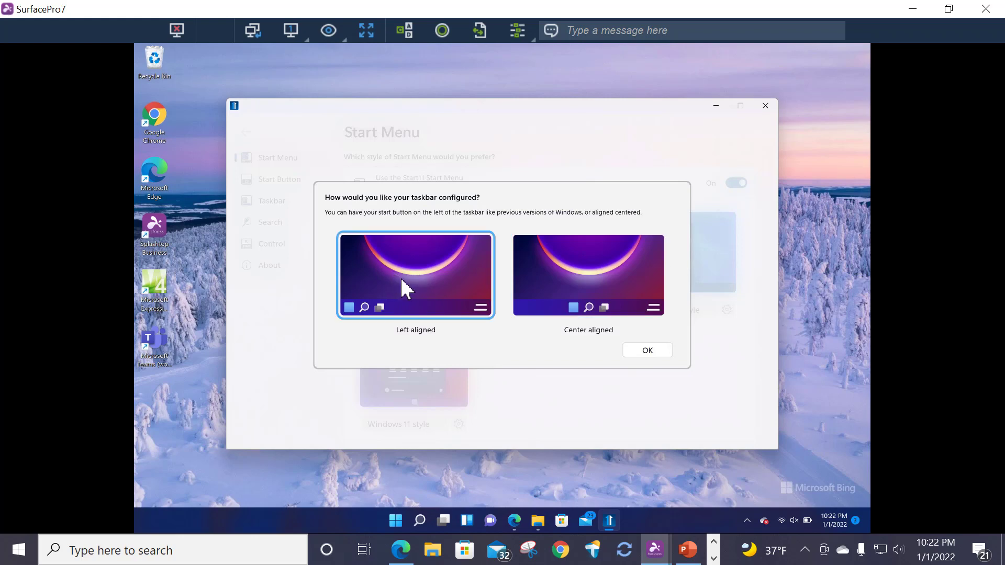
pyautogui.click(646, 349)
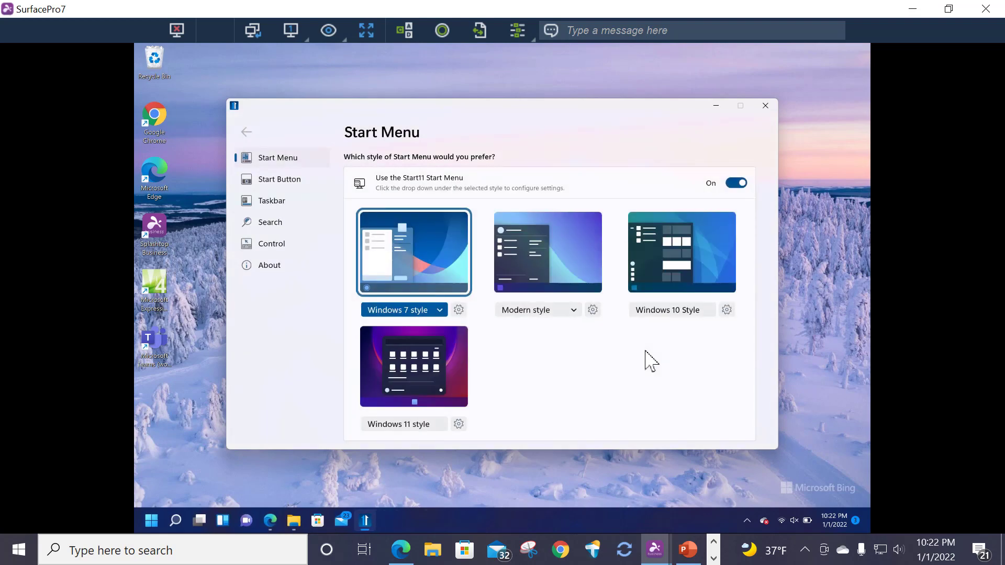
pyautogui.moveTo(410, 292)
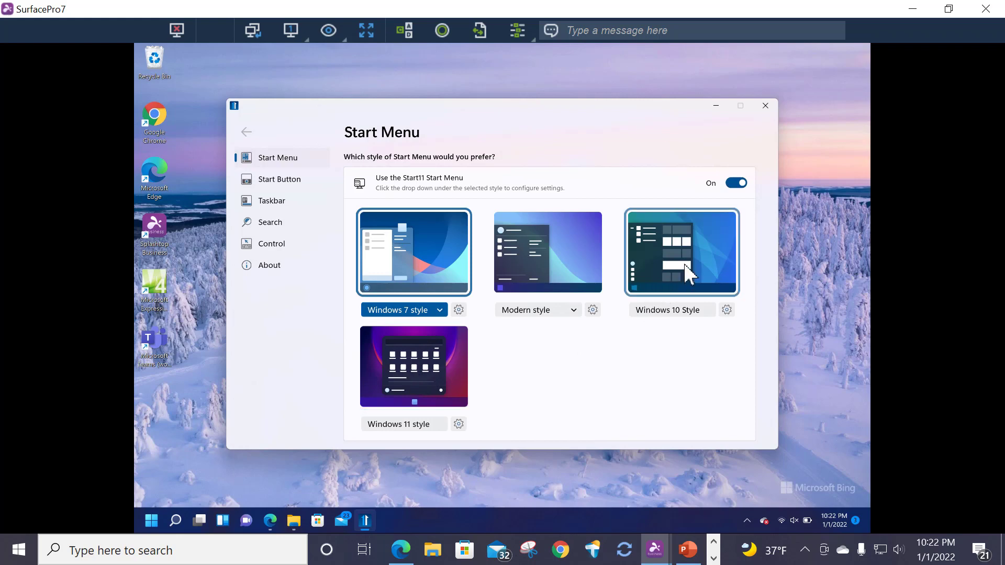
pyautogui.moveTo(151, 520)
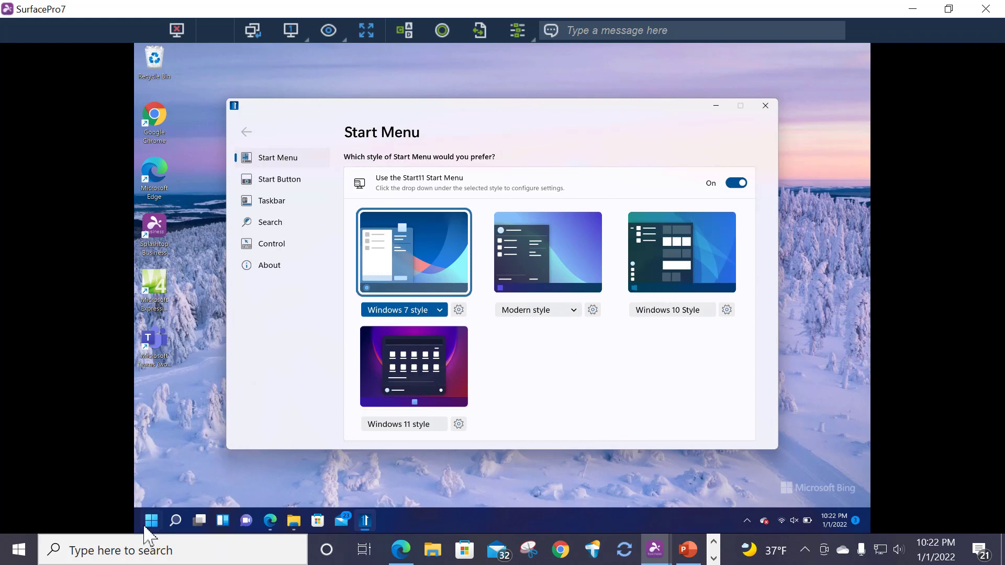
# Try the Windows 7 style Start menu with All Programs, switch to Windows 10 Style and preview it
pyautogui.click(151, 520)
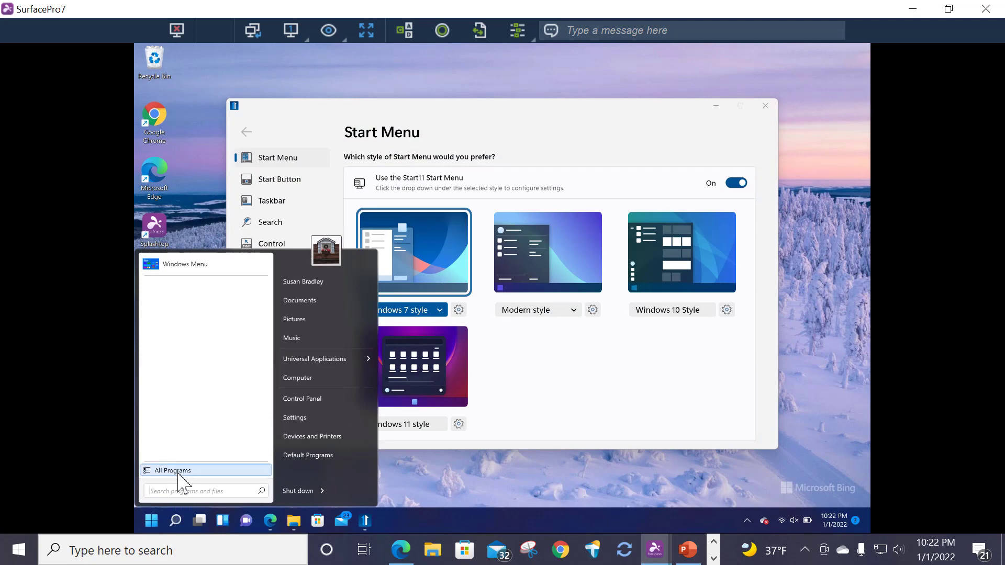
pyautogui.click(172, 470)
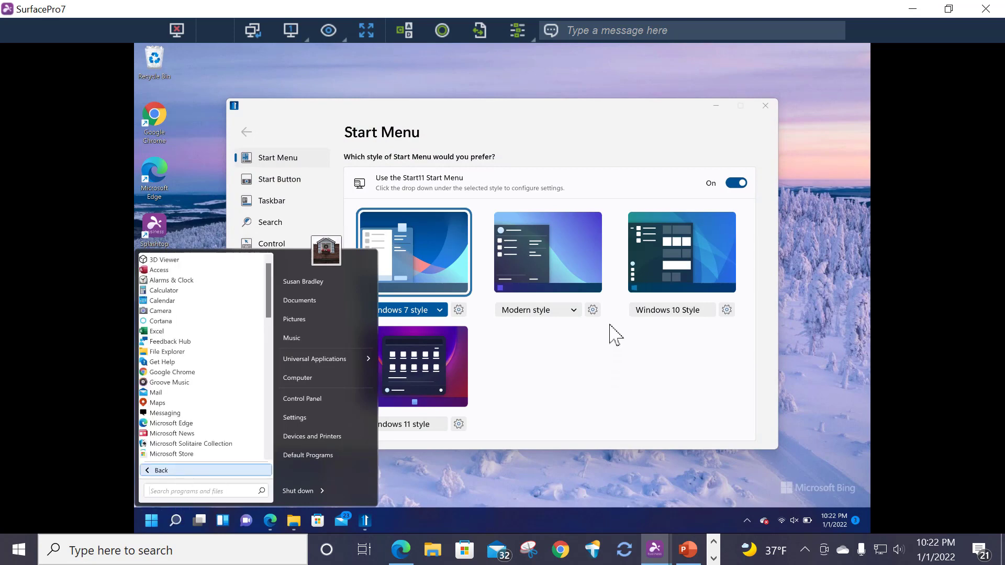
pyautogui.click(681, 252)
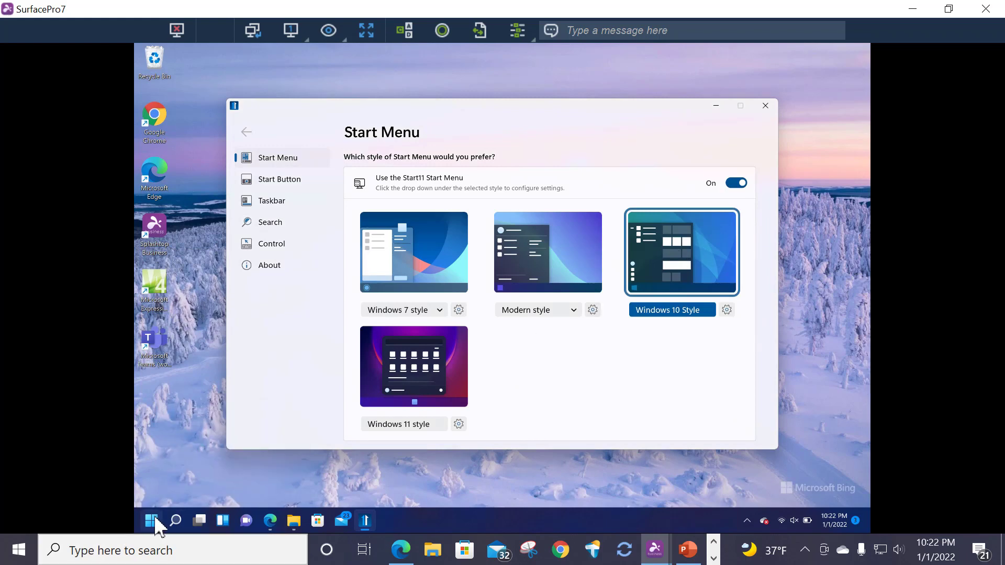
pyautogui.click(149, 521)
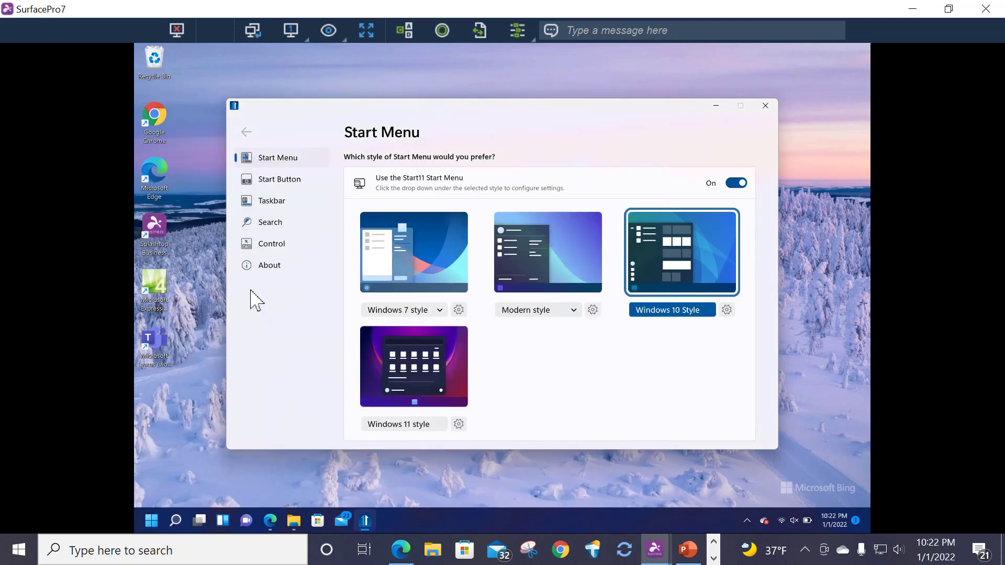
pyautogui.click(278, 179)
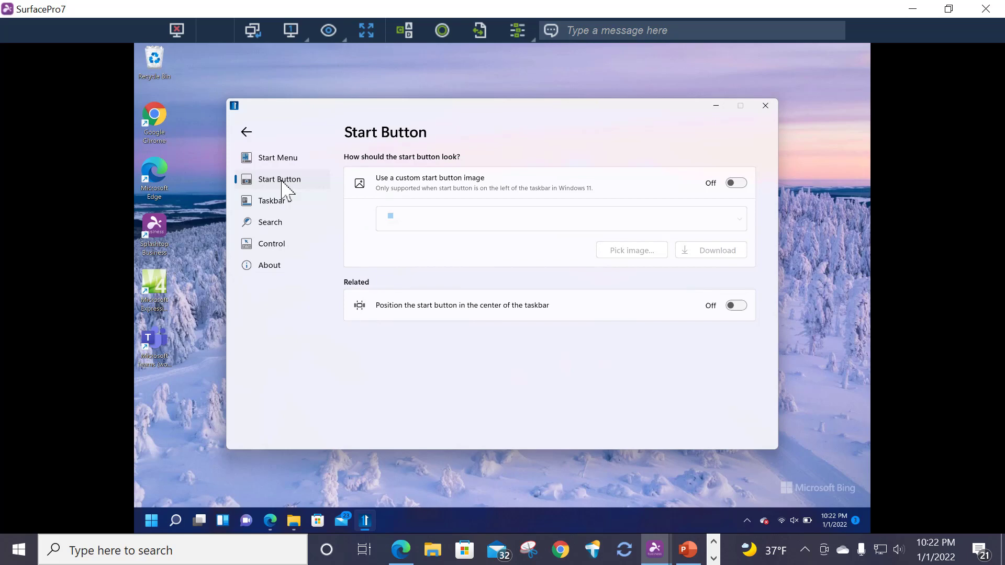
pyautogui.moveTo(275, 209)
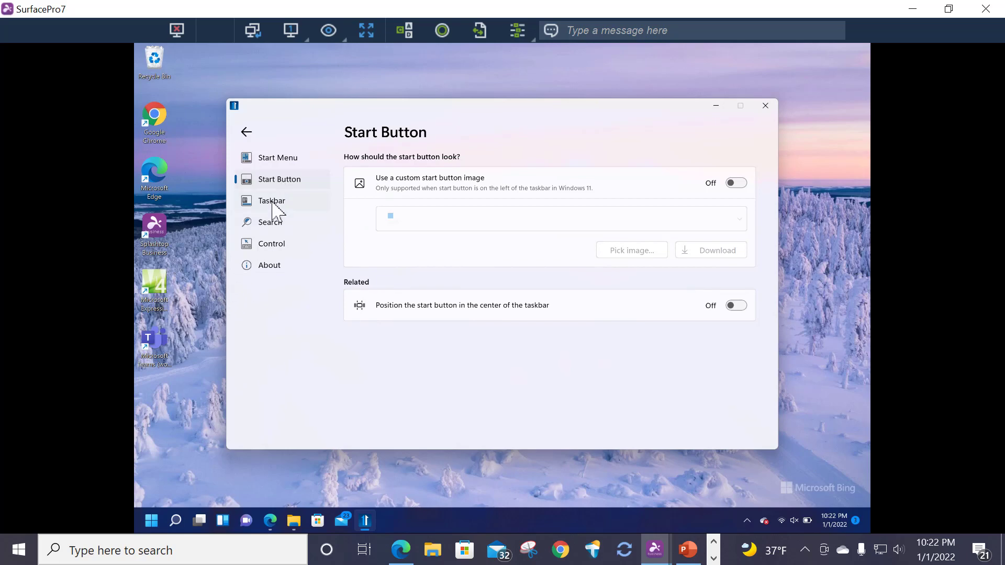
# Show Start11's Taskbar page and the taskbar context menu offering Configure Start11 and Task Manager
pyautogui.click(271, 201)
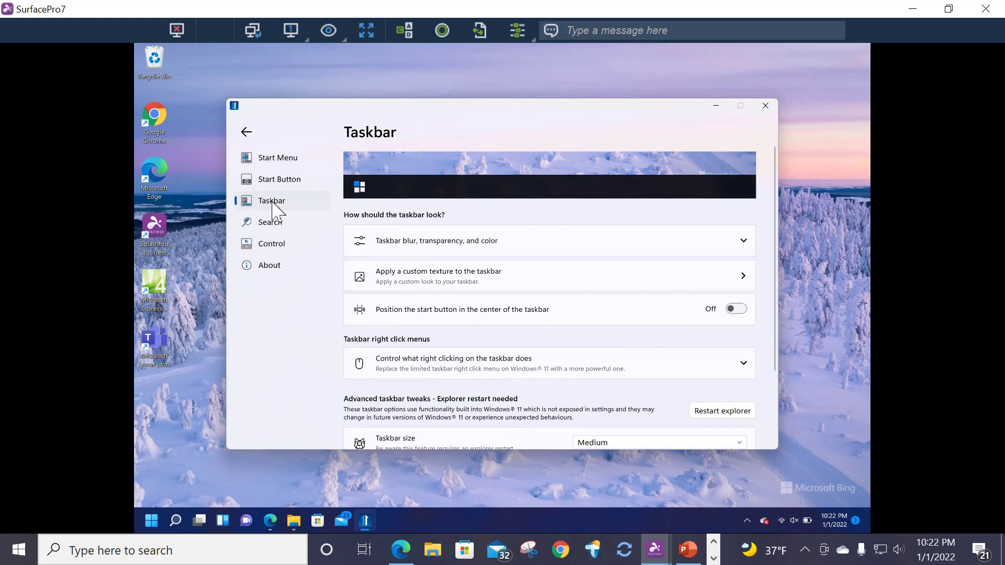
pyautogui.moveTo(293, 250)
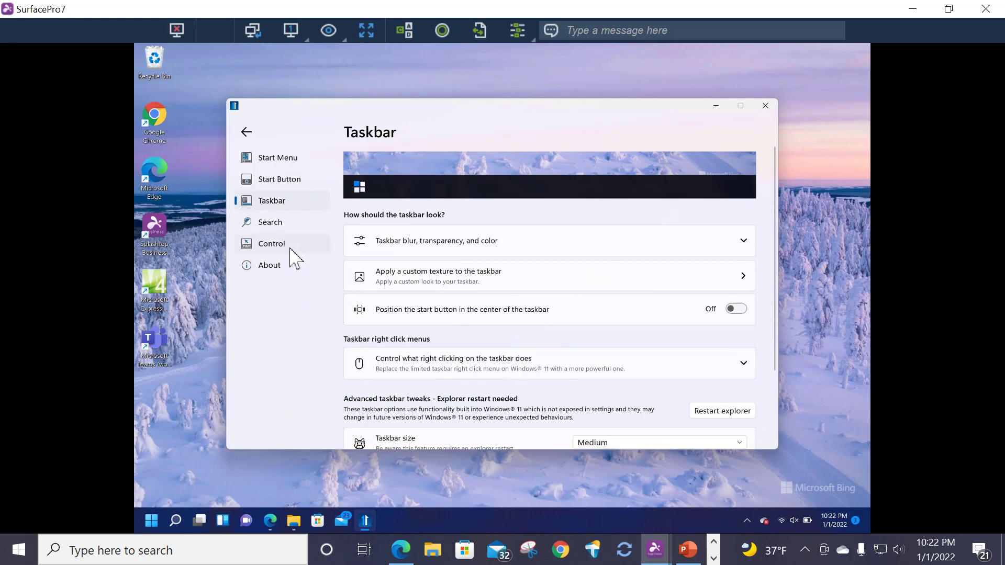
pyautogui.moveTo(508, 527)
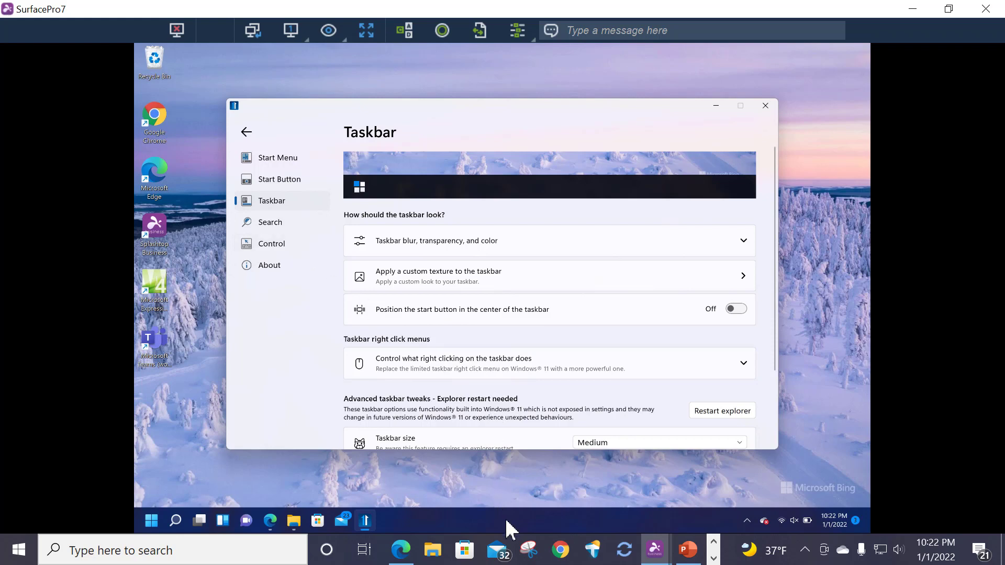
pyautogui.rightClick(510, 526)
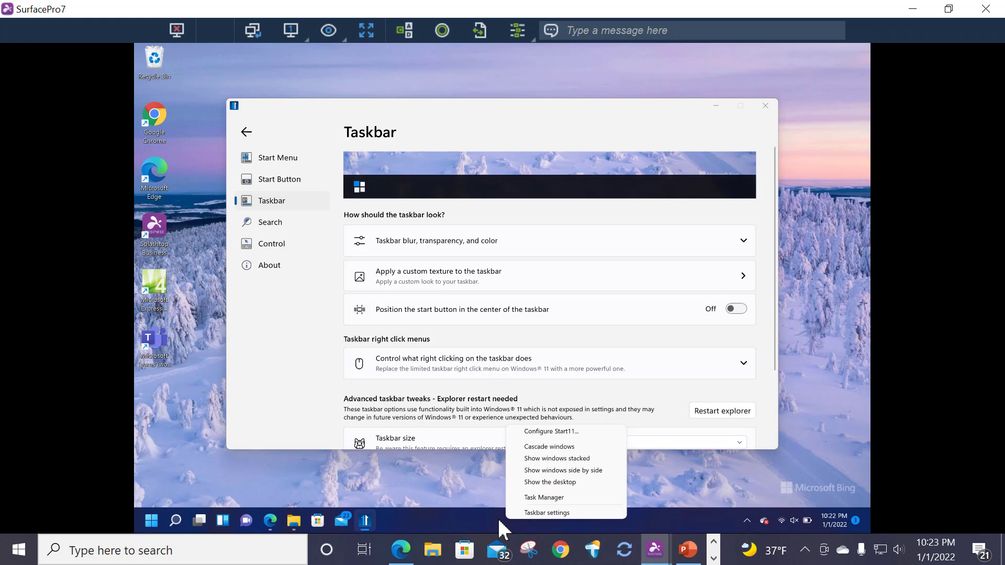
pyautogui.moveTo(544, 497)
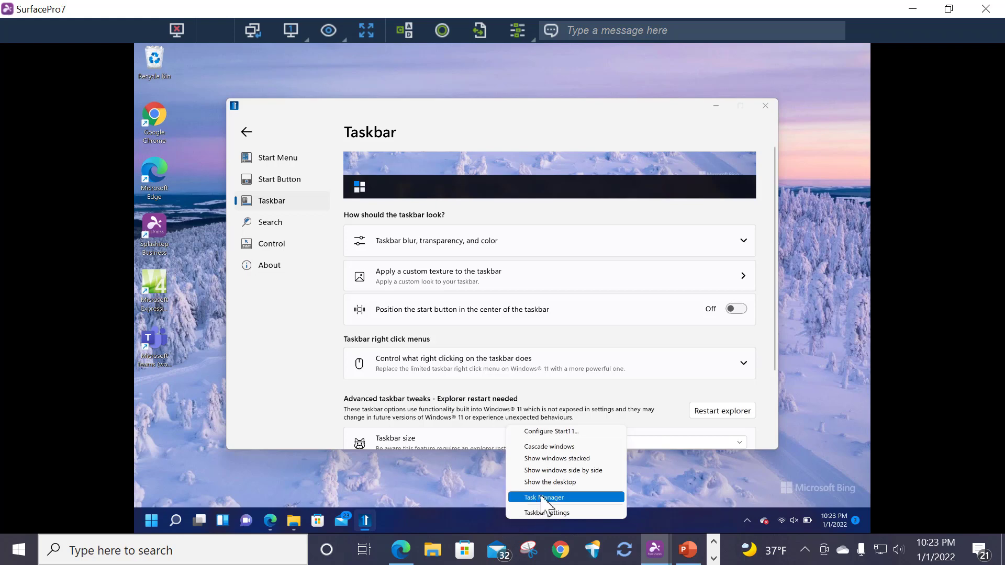
pyautogui.moveTo(269, 222)
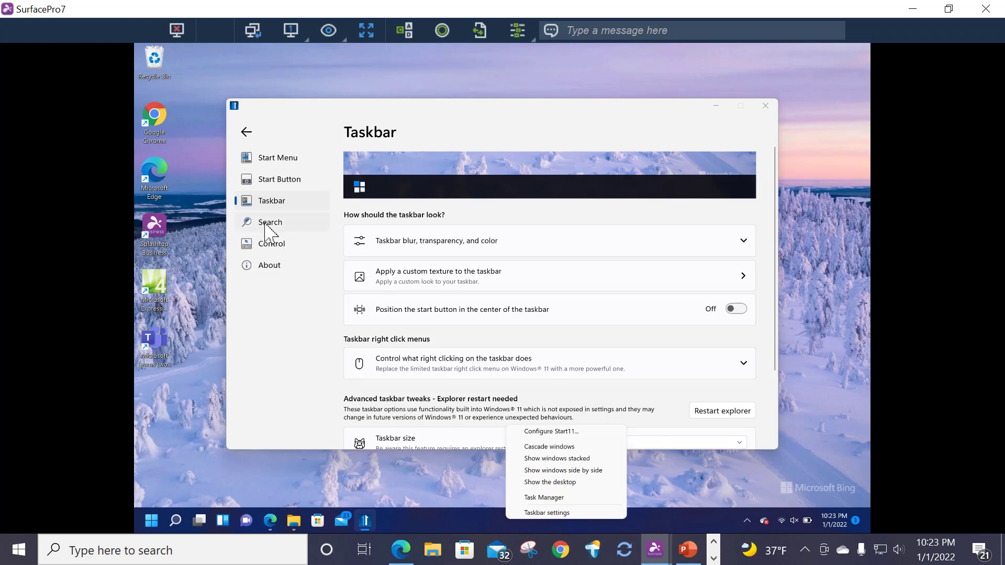
# View Start11's Search page, then the Control page for Start button and Windows key behaviour
pyautogui.click(270, 222)
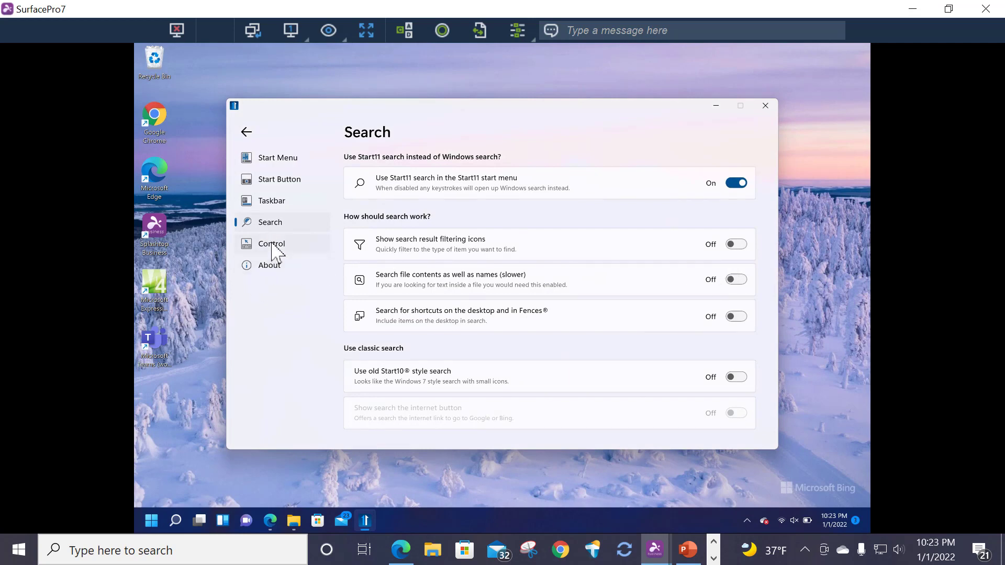
pyautogui.click(270, 243)
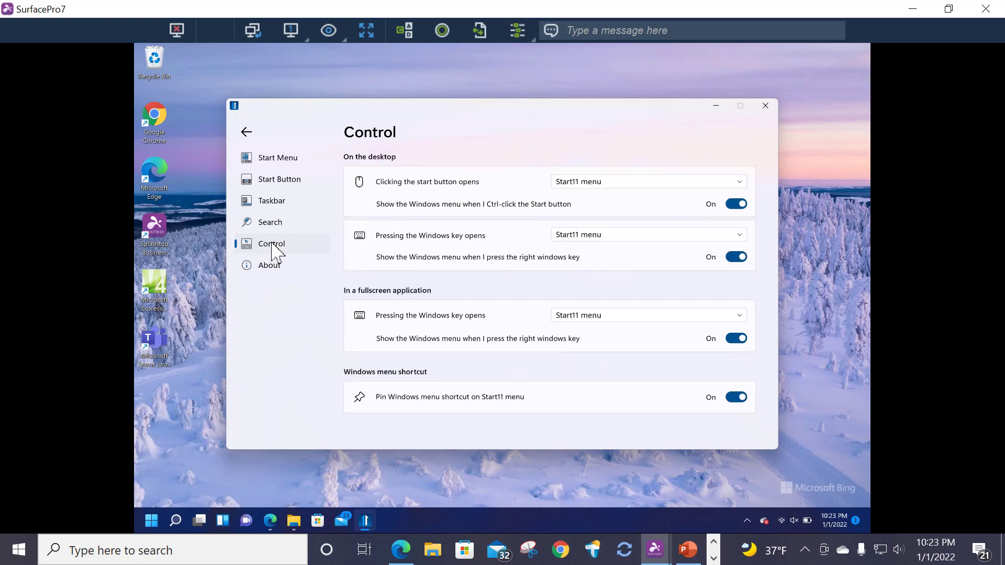
pyautogui.moveTo(269, 265)
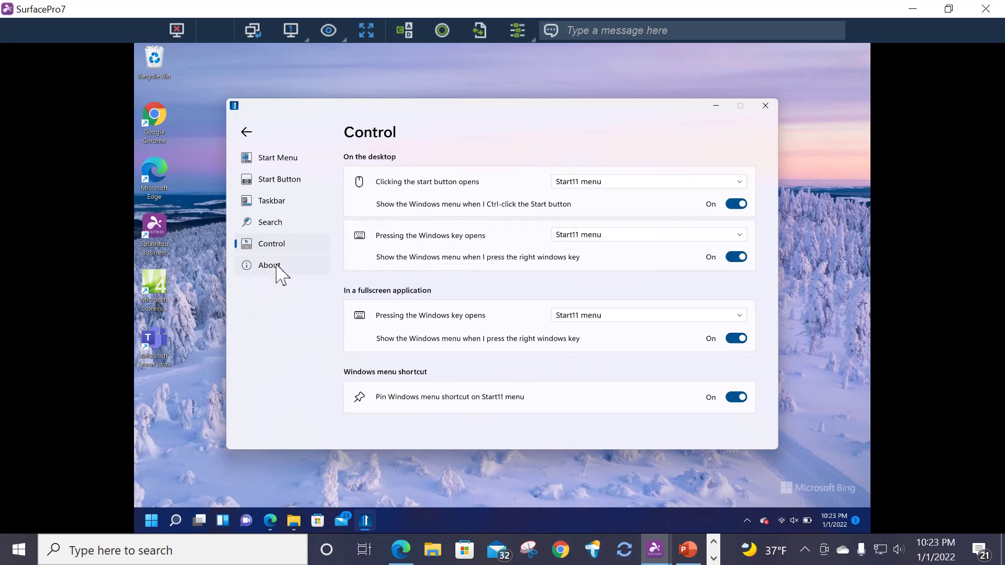
pyautogui.moveTo(988, 59)
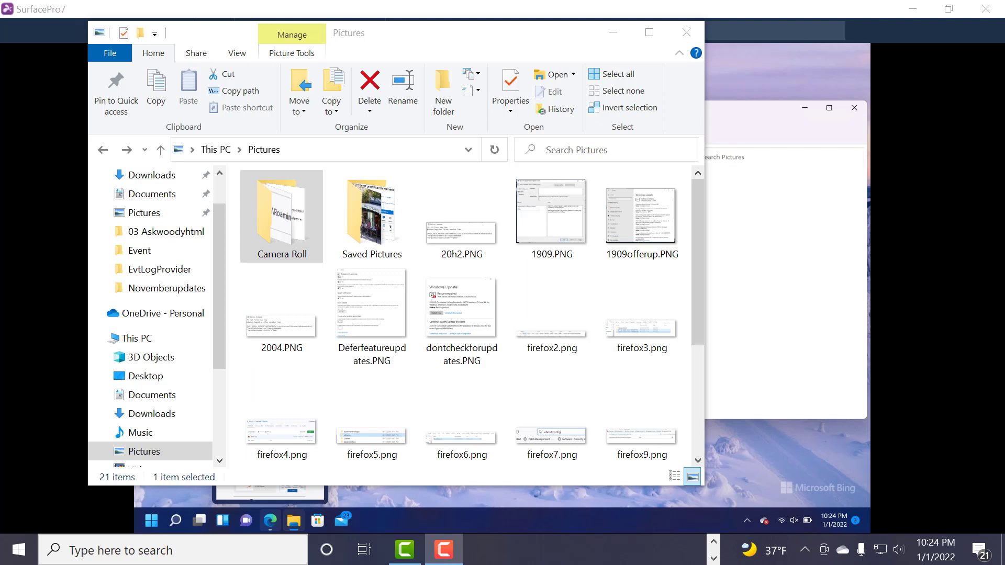
# Select Saved Pictures in the Windows 10 Pictures folder showing folder content thumbnails
pyautogui.click(370, 215)
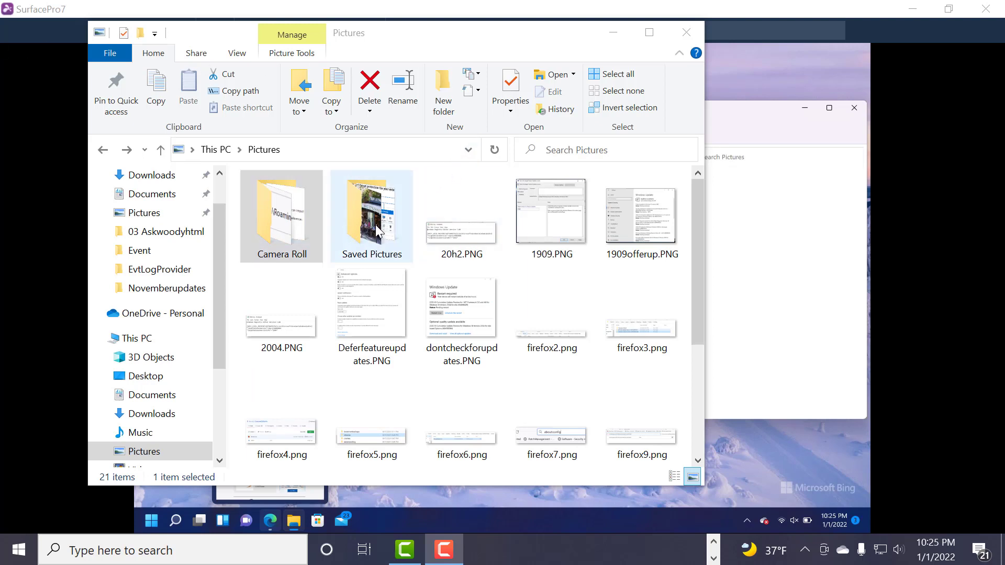
pyautogui.moveTo(374, 238)
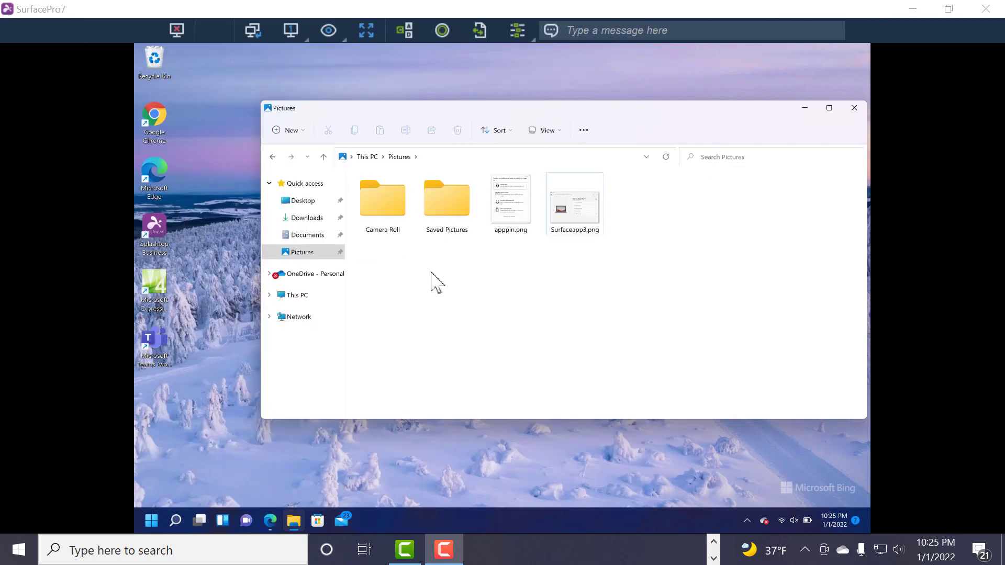
# Select and open Saved Pictures in the Windows 11 Pictures folder, shown as a plain folder icon
pyautogui.click(445, 200)
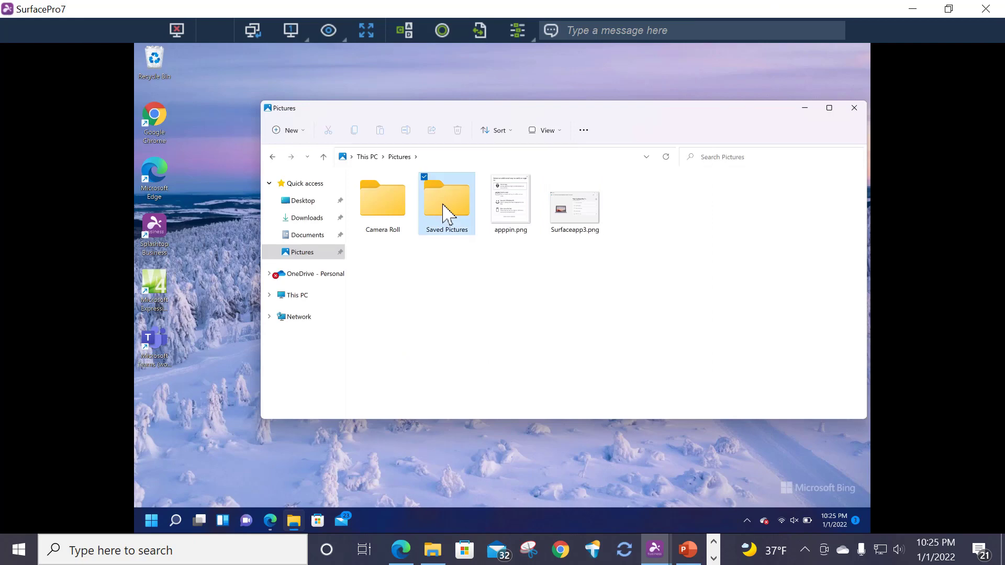
pyautogui.doubleClick(447, 202)
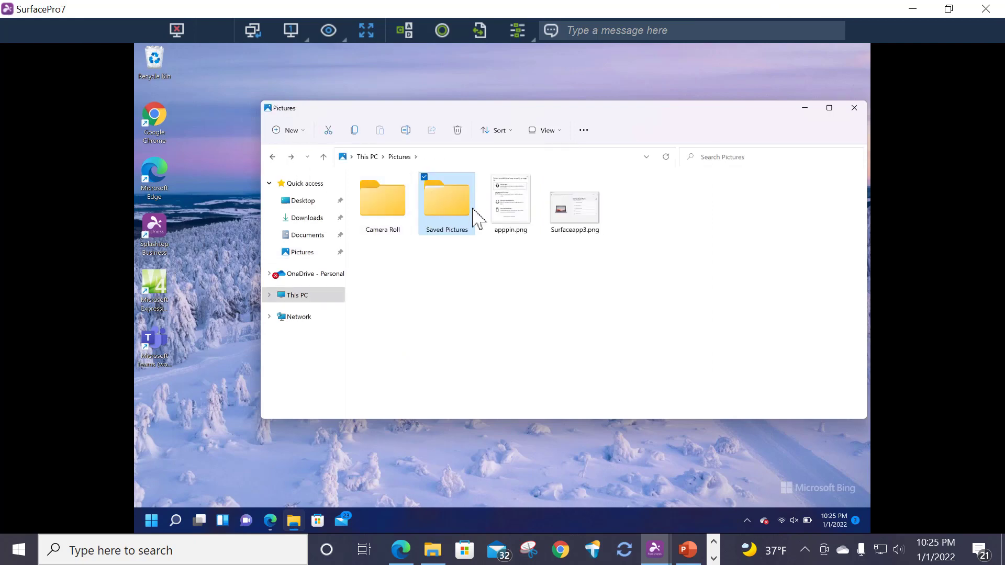
pyautogui.moveTo(449, 214)
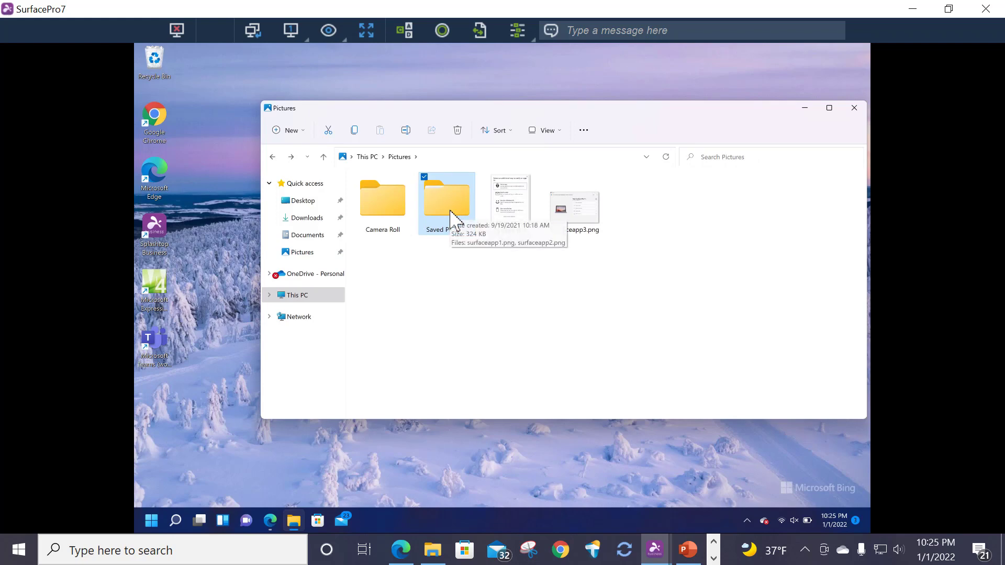
pyautogui.moveTo(452, 224)
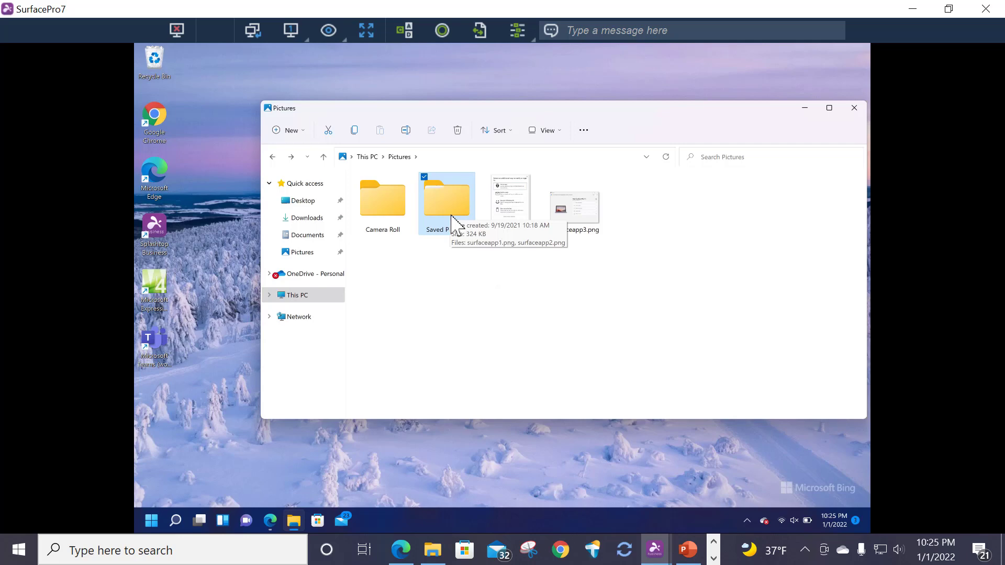
pyautogui.moveTo(505, 299)
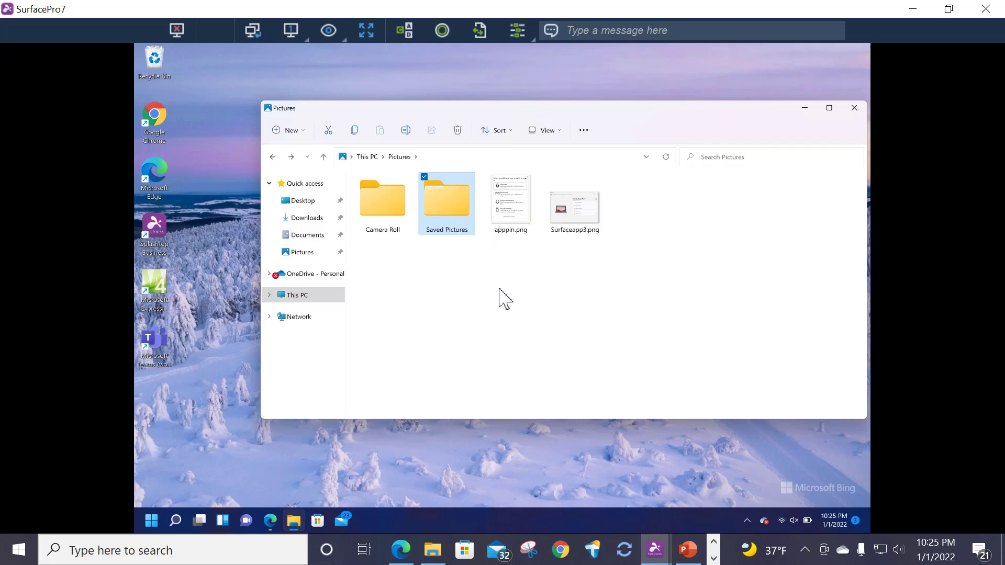